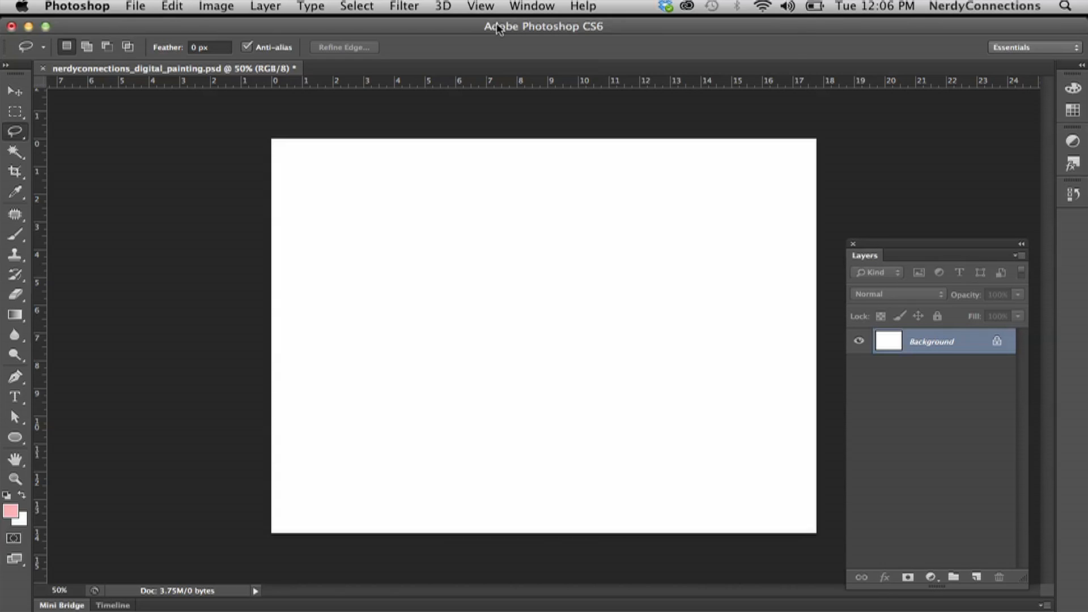
mouse_move(149, 186)
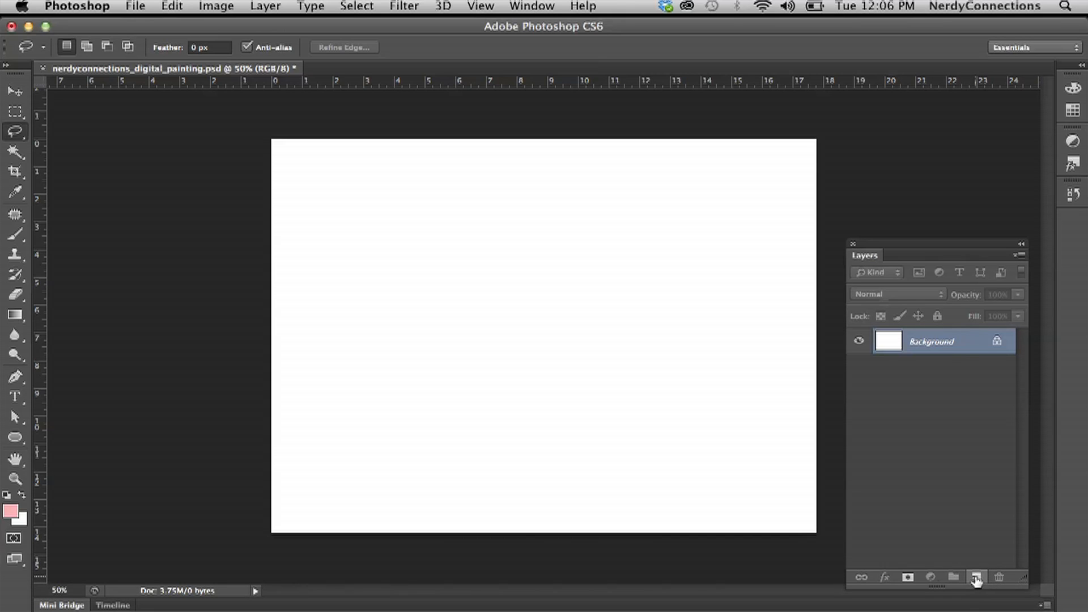
Step: Add a new empty layer above Background and name it 01
click(975, 577)
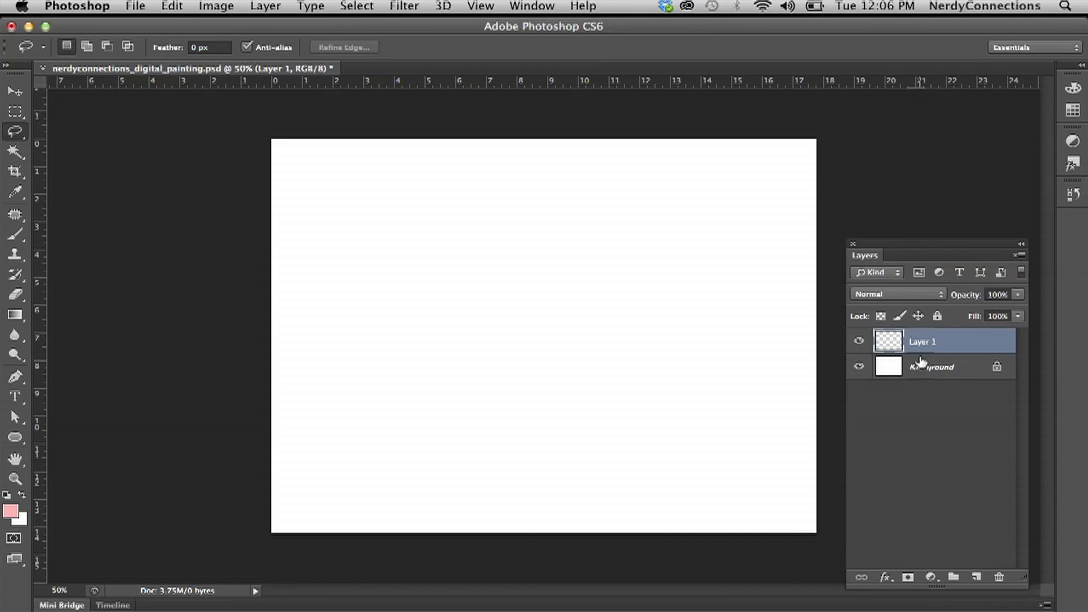
double_click(922, 341)
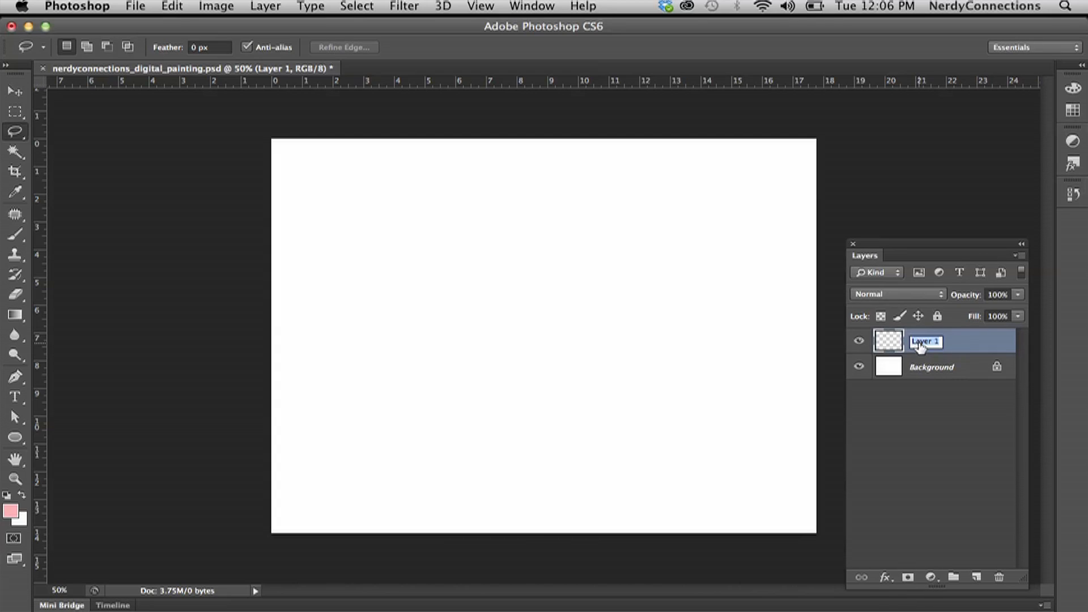
text(01)
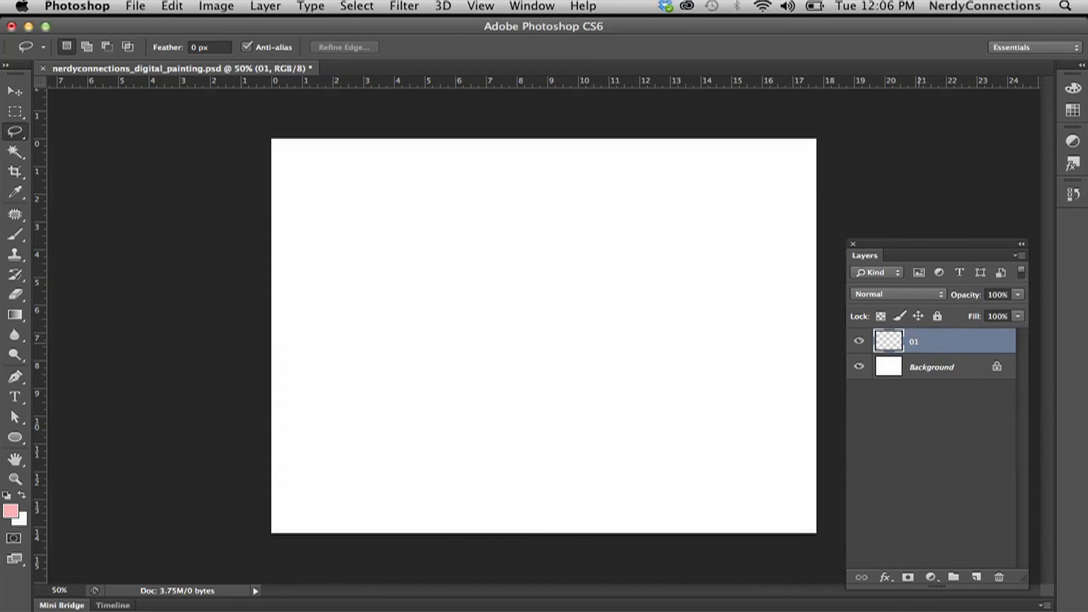
Step: Draw a large circular selection in the canvas centre with the Elliptical Marquee Tool
click(15, 112)
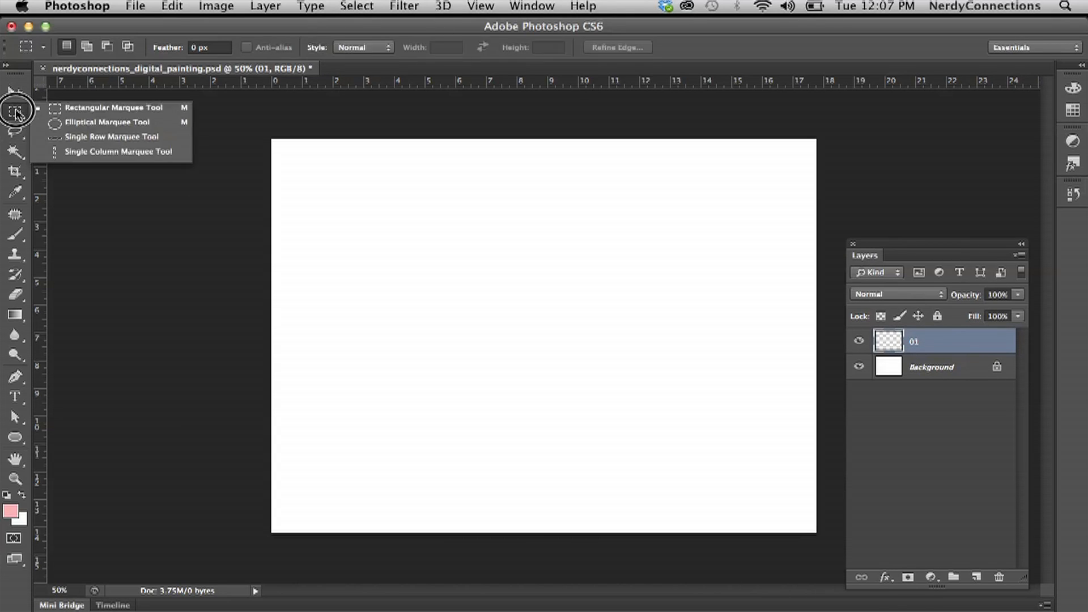
mouse_move(117, 122)
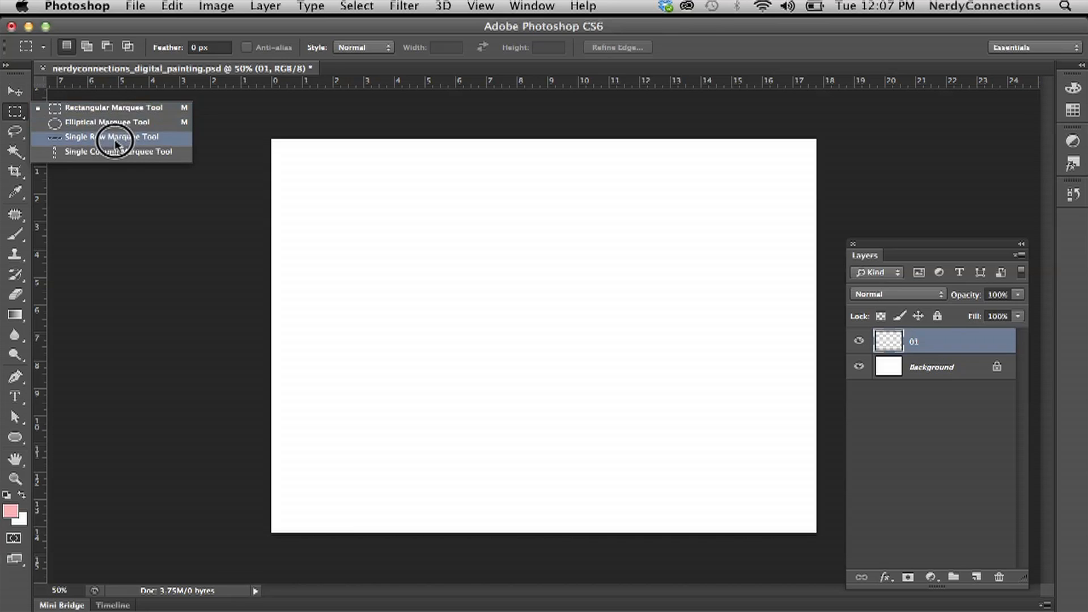
click(108, 122)
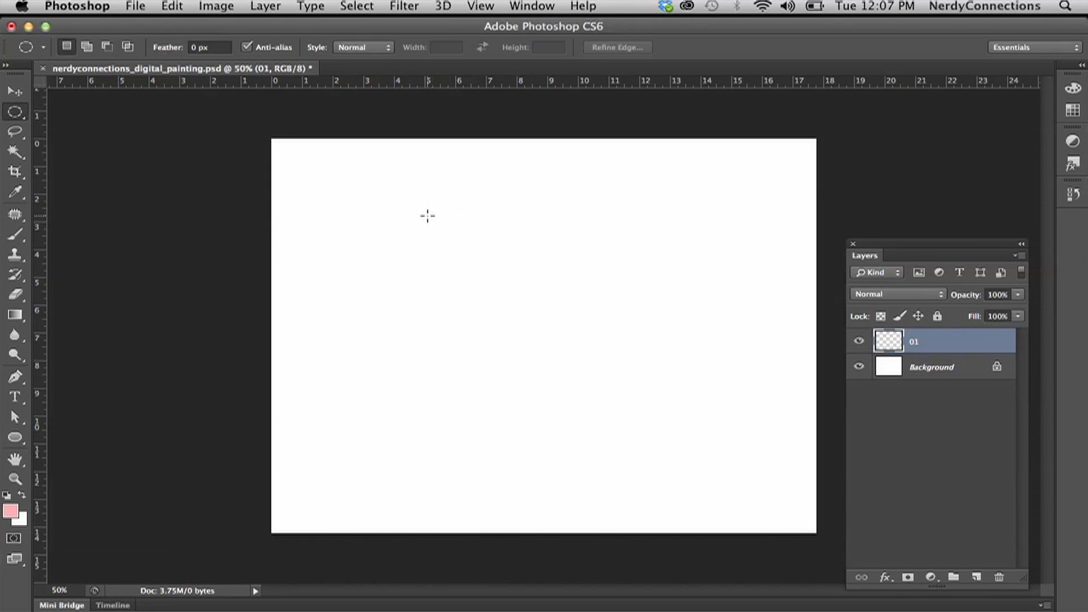
drag(427, 215, 713, 454)
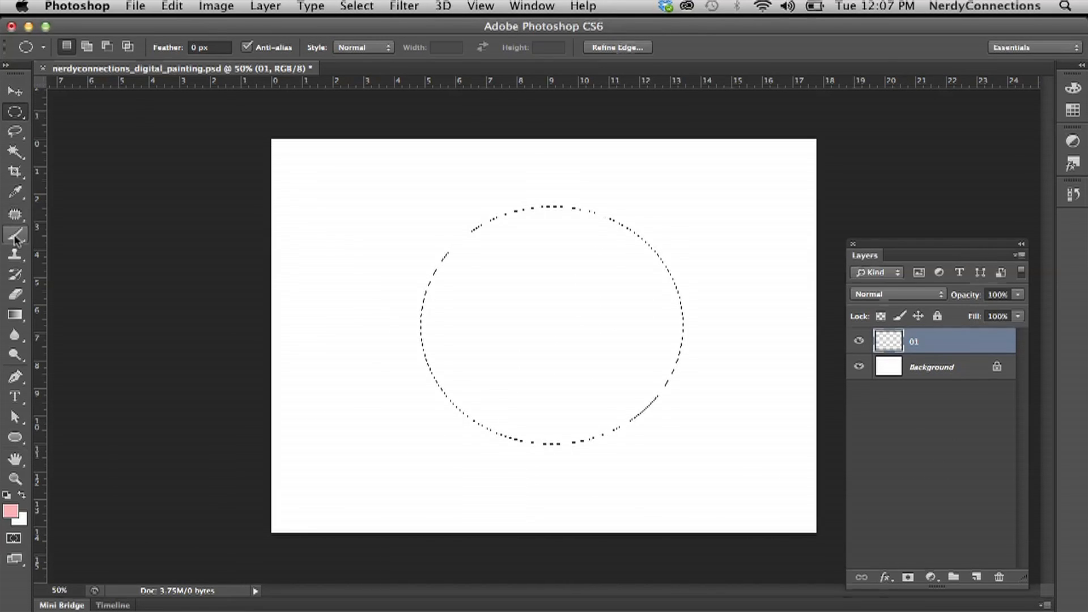
Step: Choose the Brush Tool, a purple foreground colour and a 479 px, 0% hardness brush
click(15, 234)
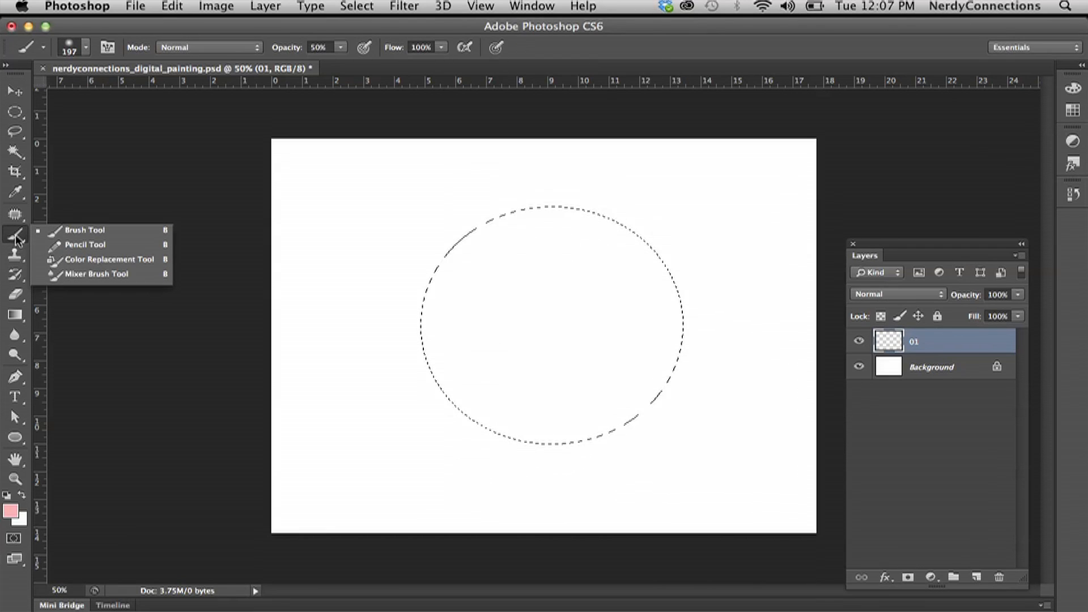
mouse_move(91, 245)
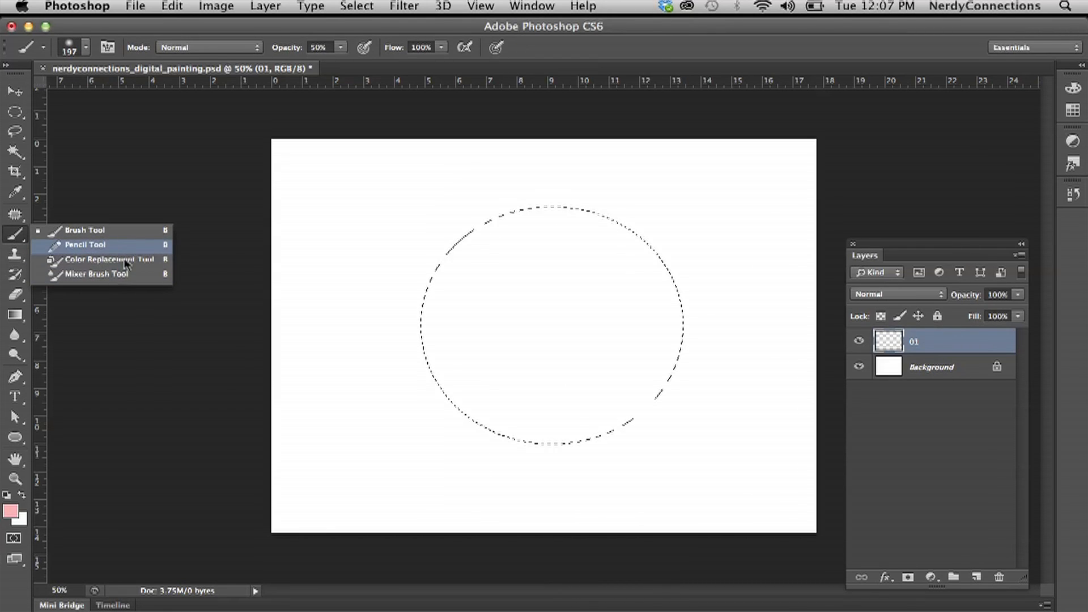
mouse_move(100, 239)
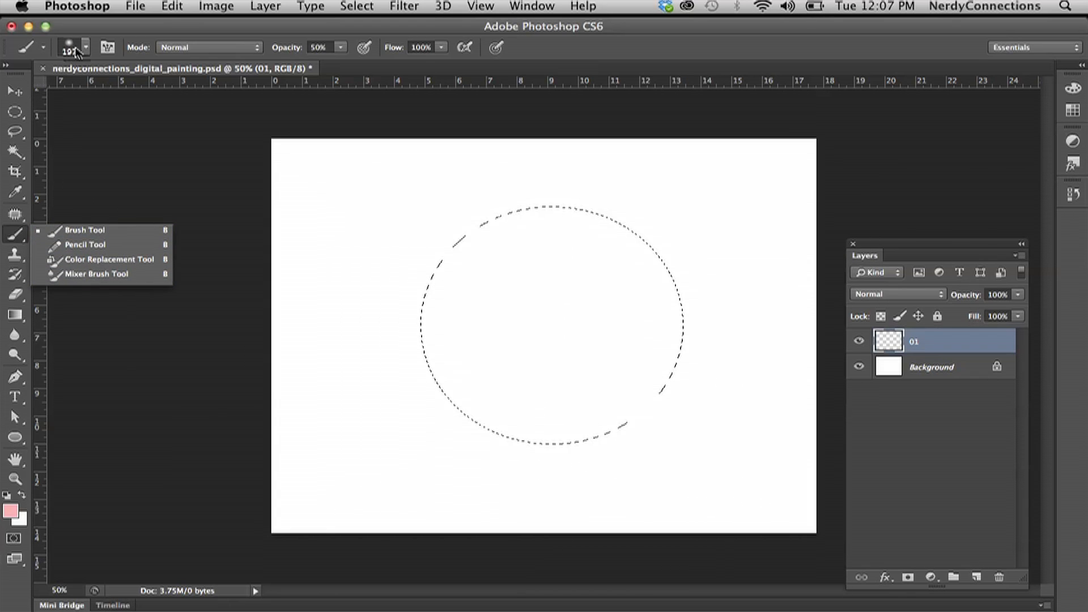
click(85, 47)
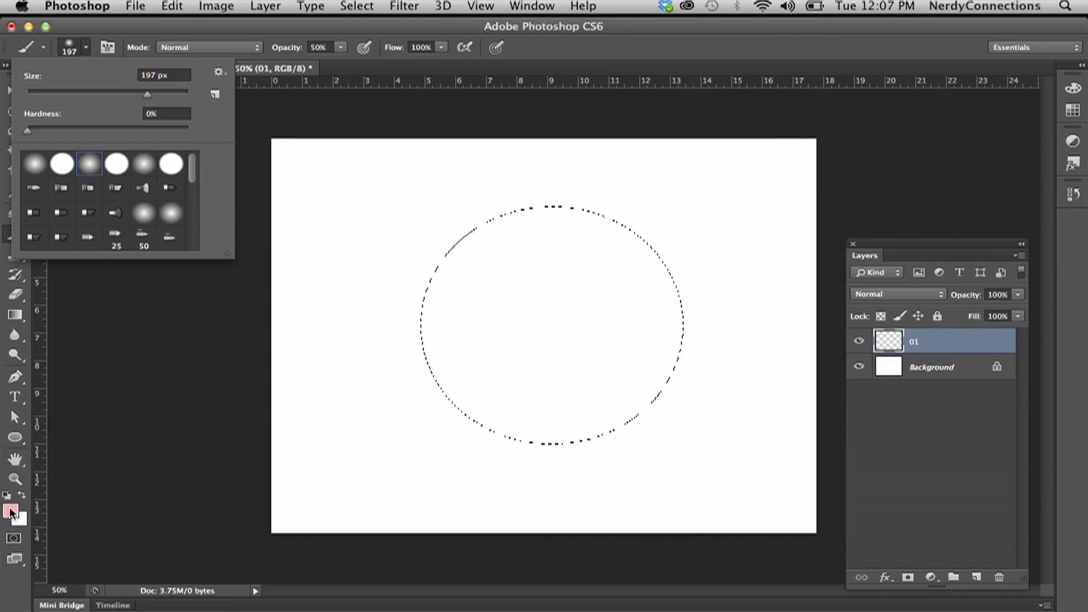
click(12, 512)
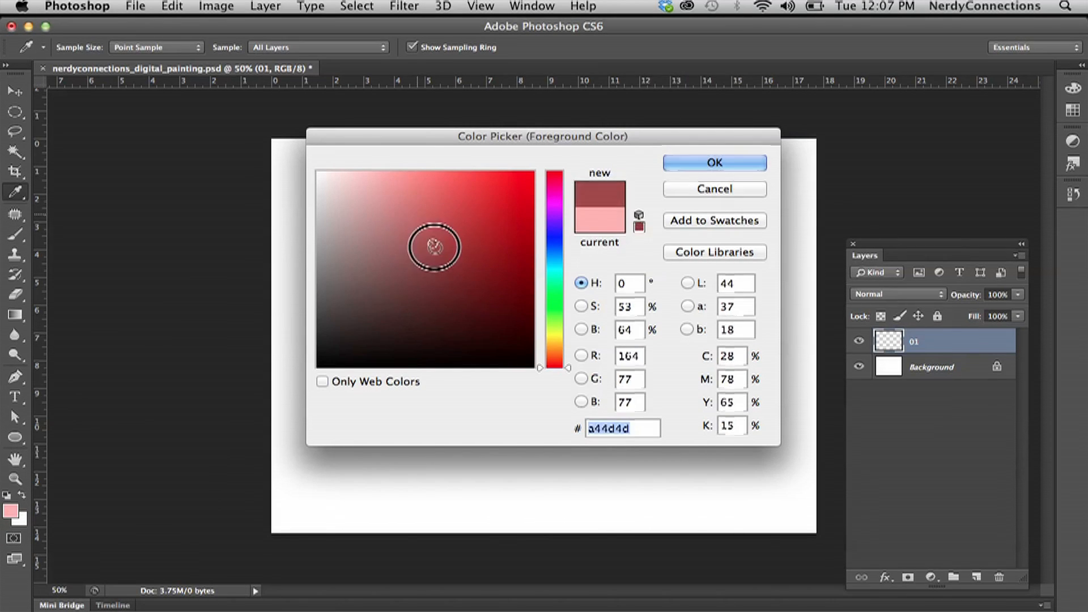
click(481, 245)
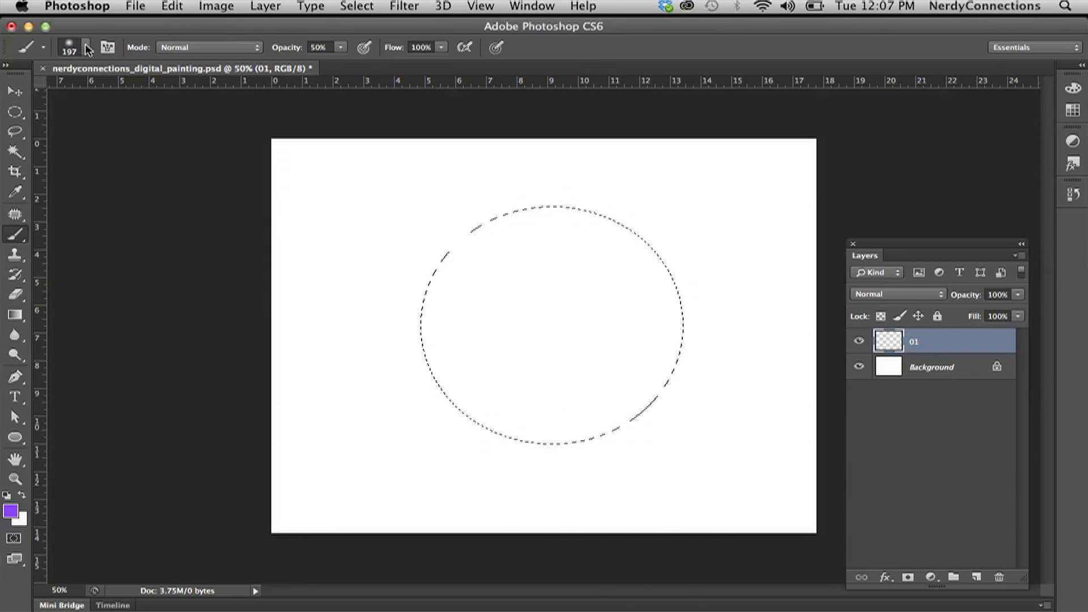
click(86, 47)
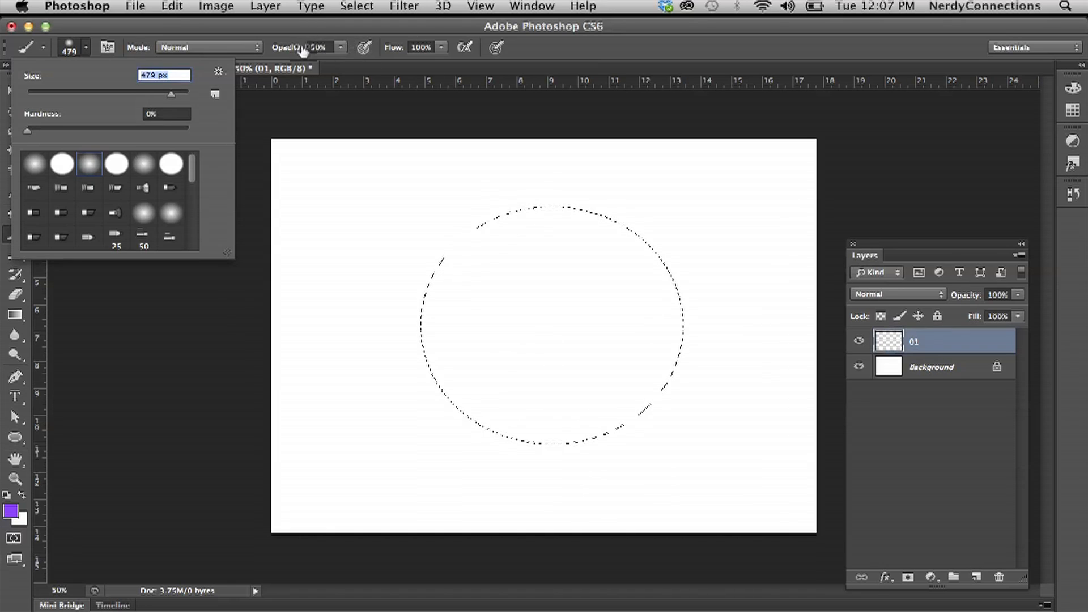
Step: Paint purple around the selection rim at full opacity, then undo the off-centre stroke
click(298, 47)
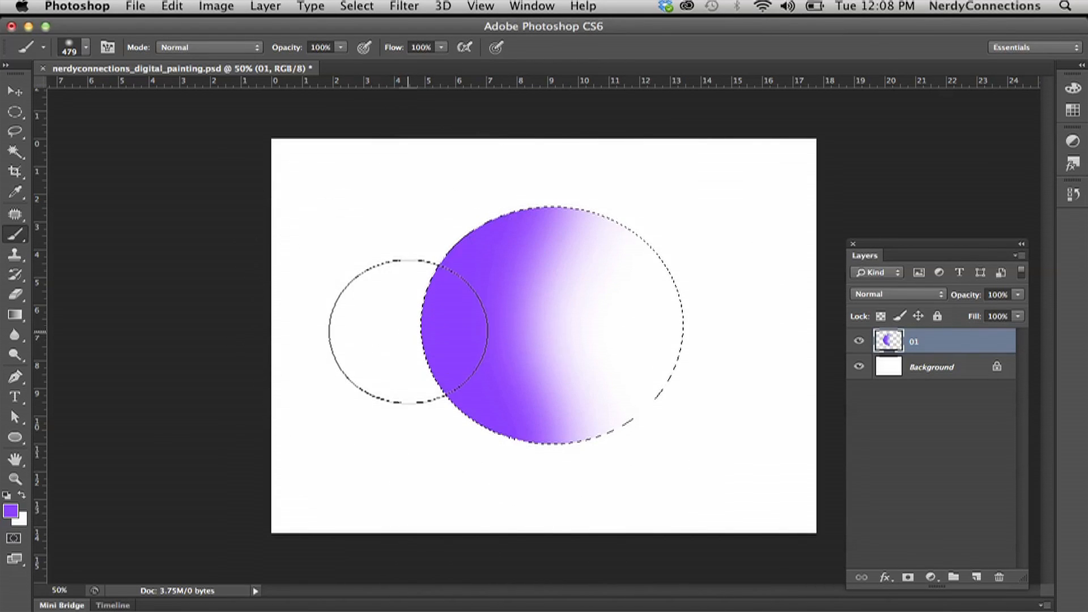
key(Delete)
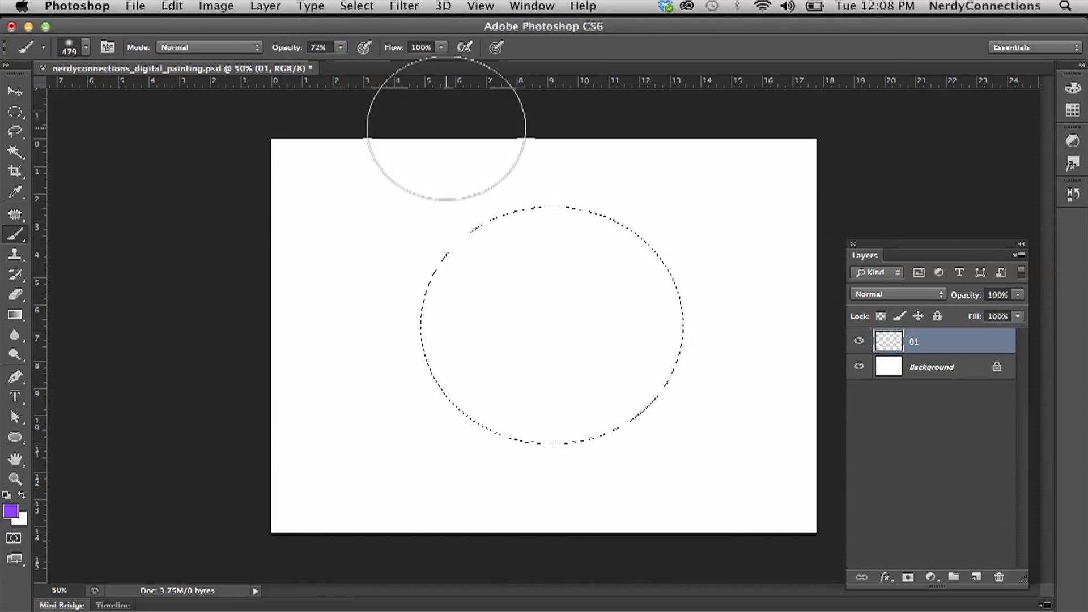
mouse_move(804, 197)
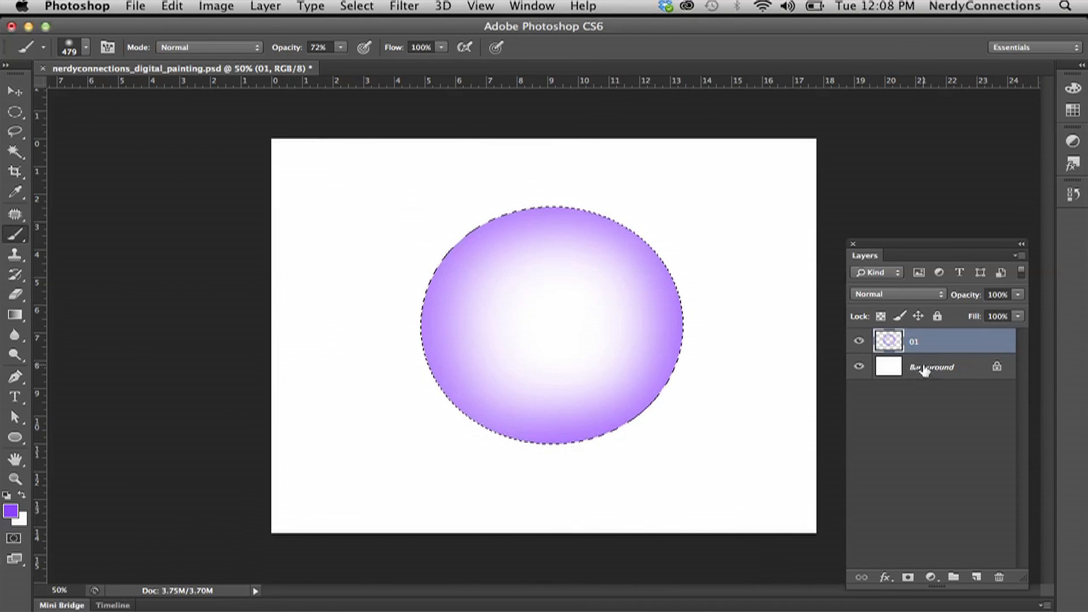
Step: Add a new layer beneath 01 and set the foreground colour to a dark crimson red
click(976, 576)
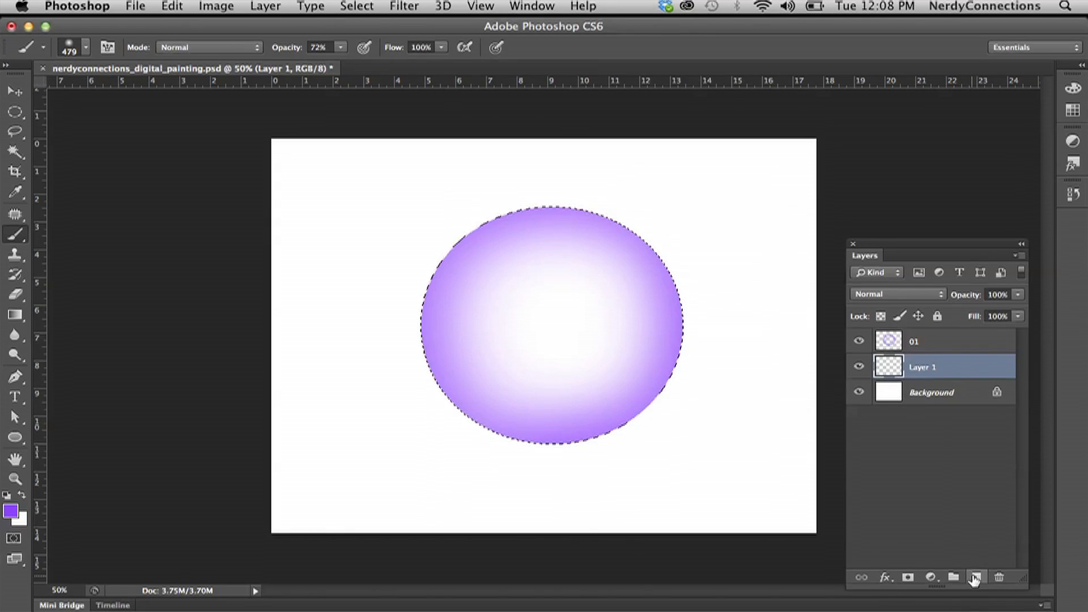
click(11, 510)
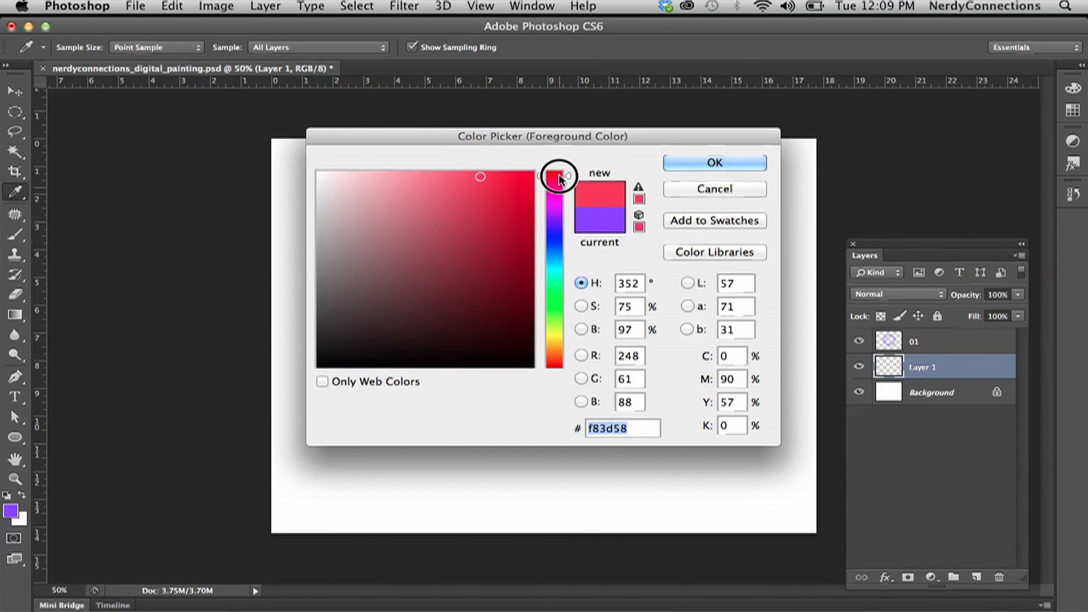
click(474, 231)
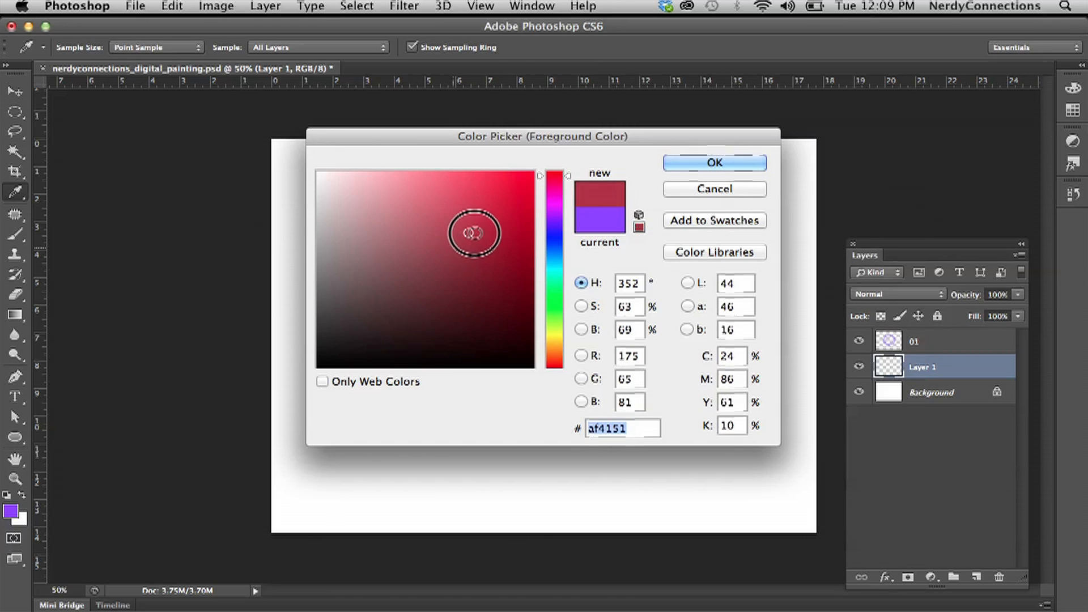
click(505, 240)
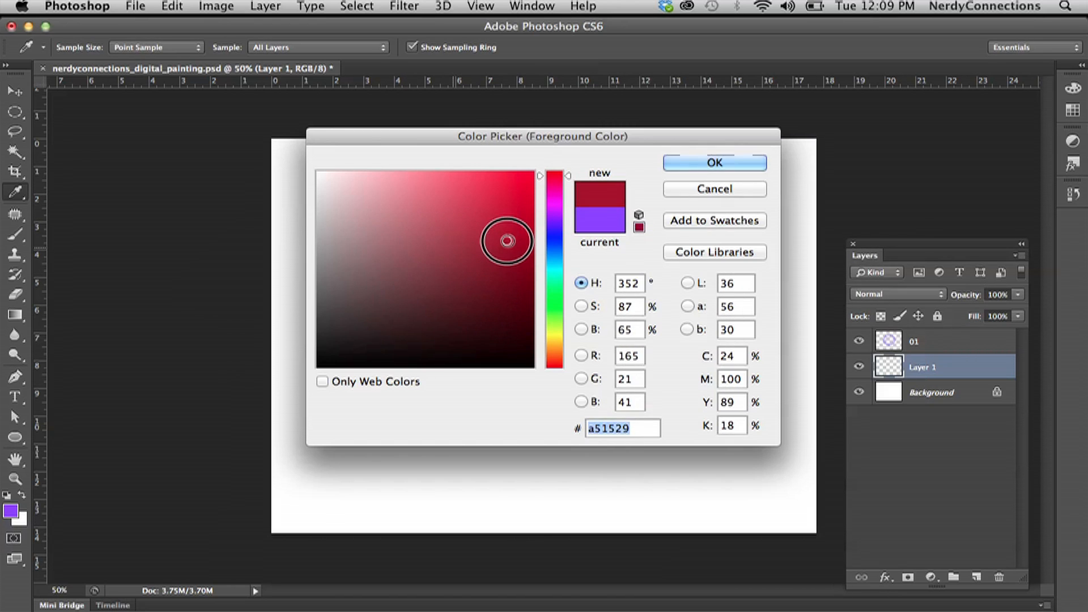
click(713, 162)
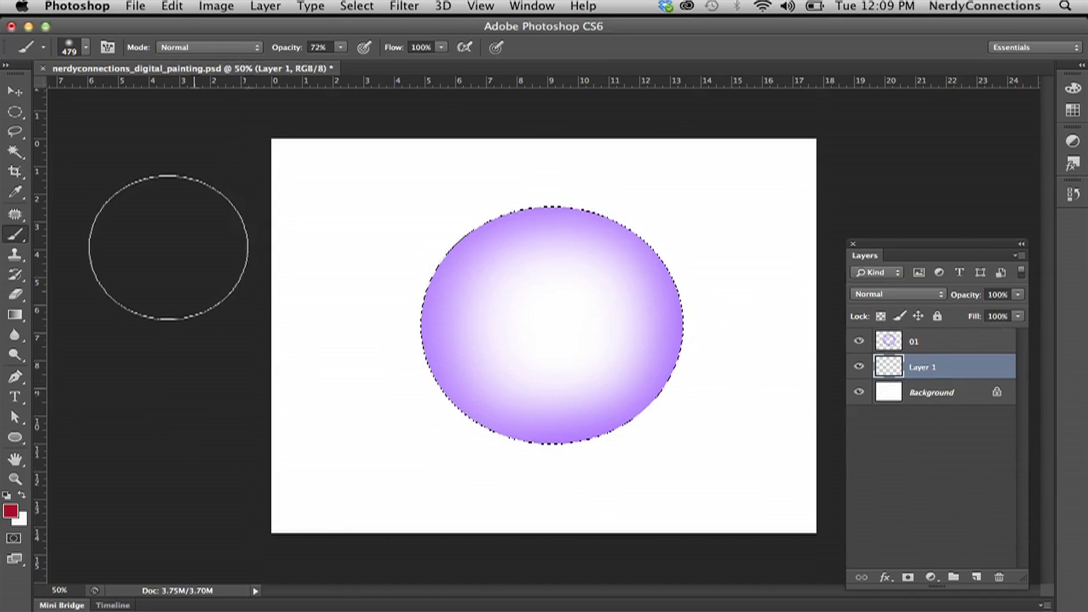
Step: Rename the new layer between 01 and Background to 02
double_click(922, 367)
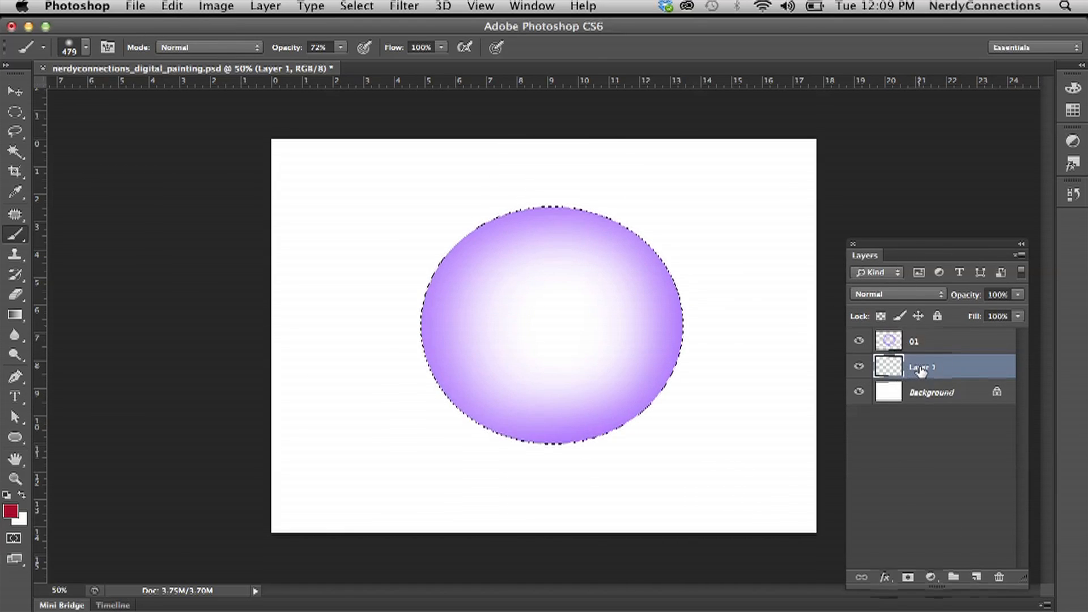
double_click(919, 366)
text(02)
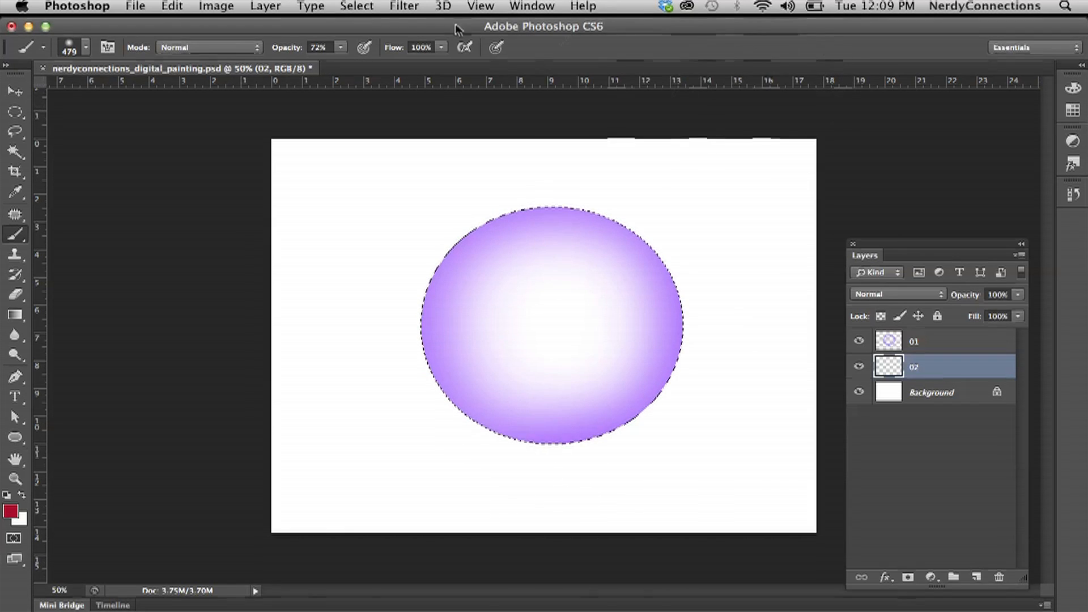
Step: Fill the circular selection on layer 02 with the red foreground colour via Edit > Fill
click(171, 6)
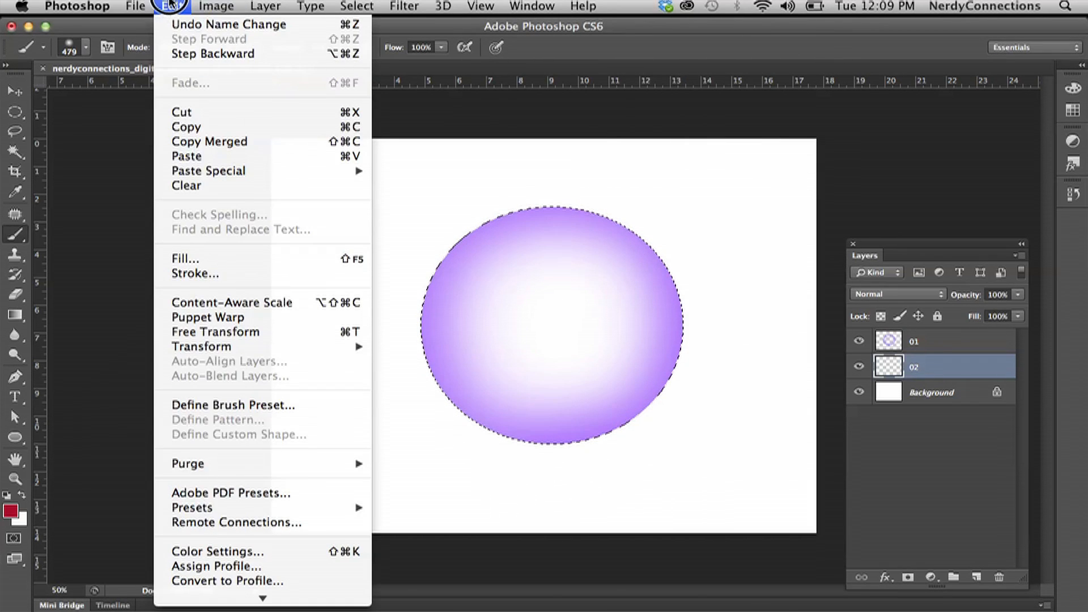
click(185, 259)
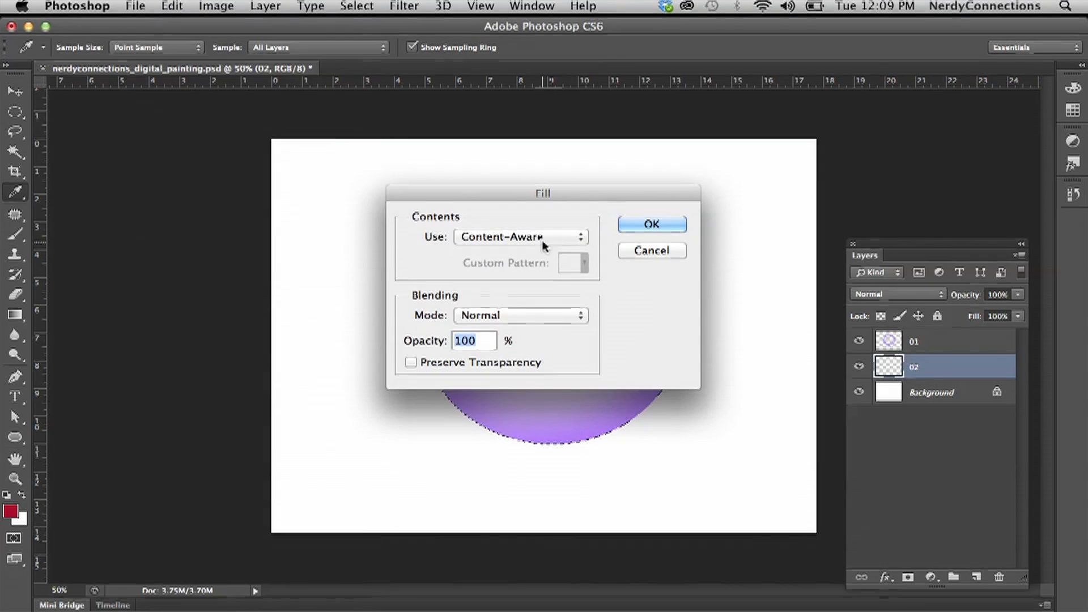
click(520, 237)
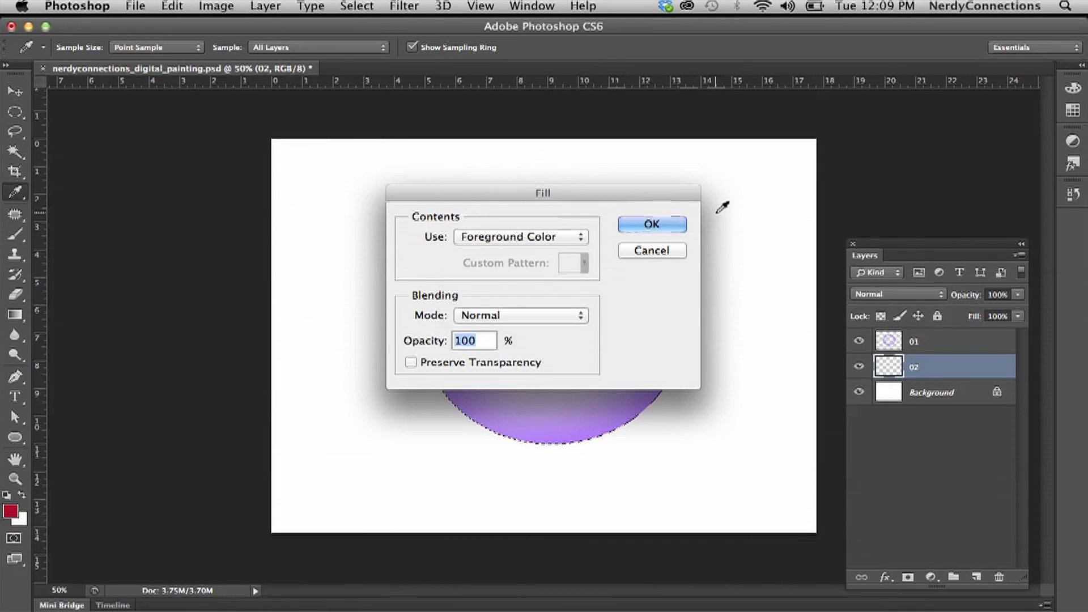
click(650, 223)
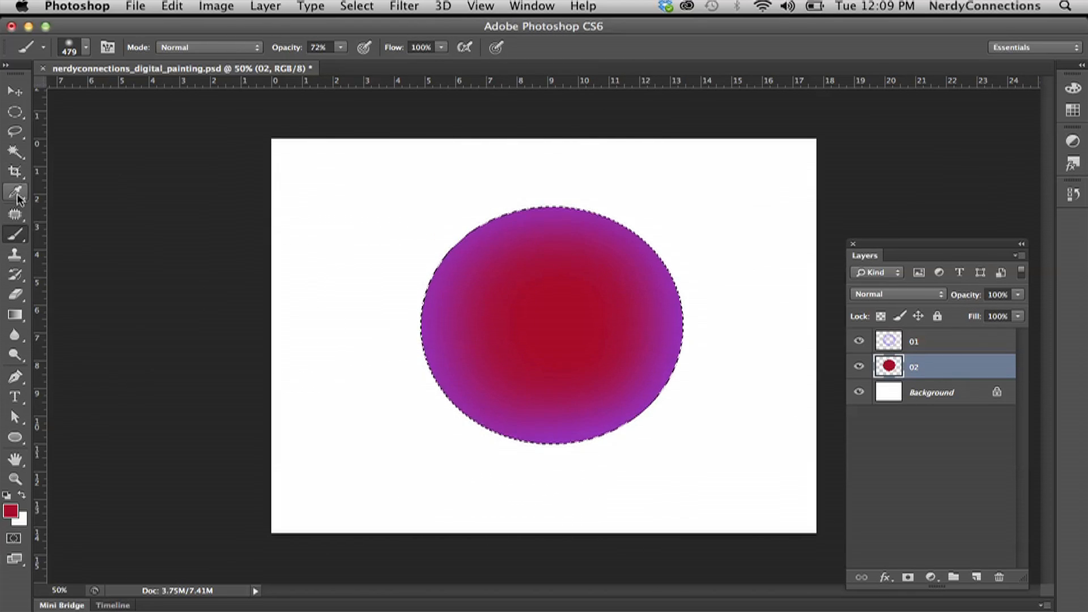
Step: Lower layer 02's opacity to about 70% and check it against the hidden Background
click(15, 190)
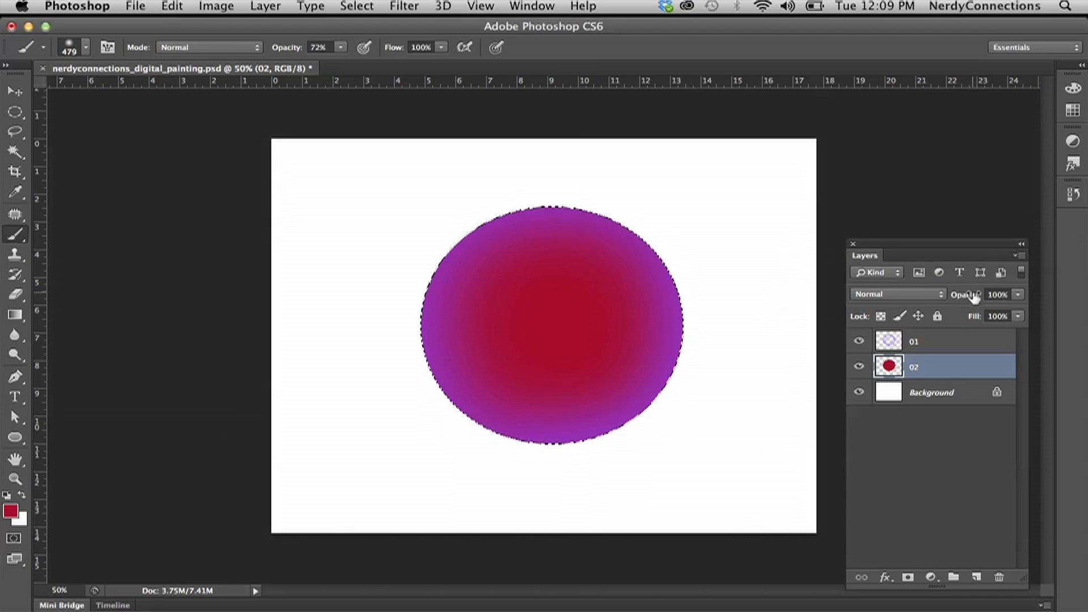
drag(964, 295, 950, 302)
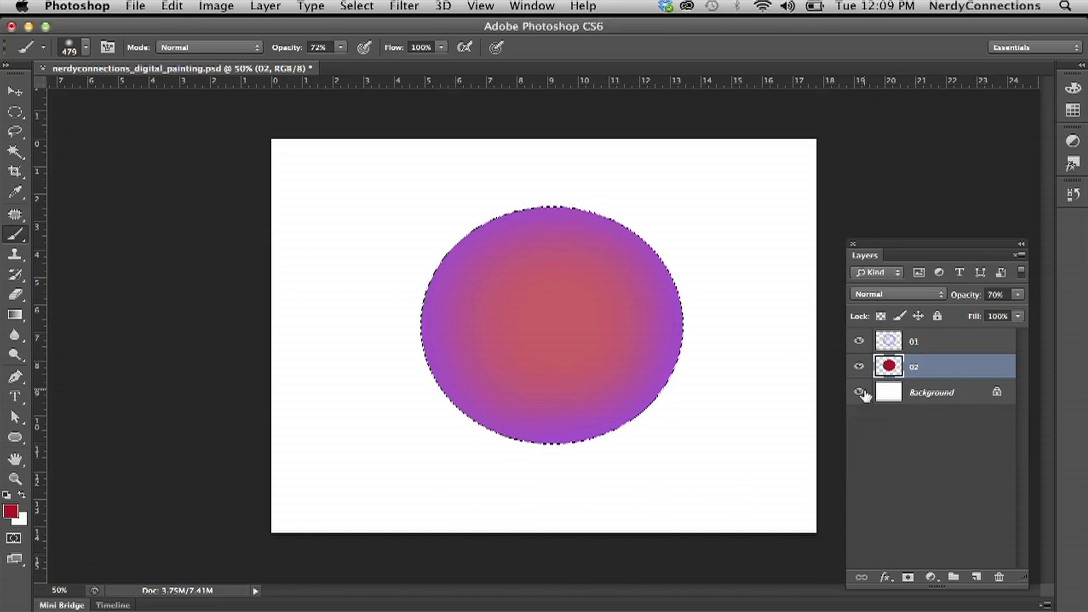
click(860, 392)
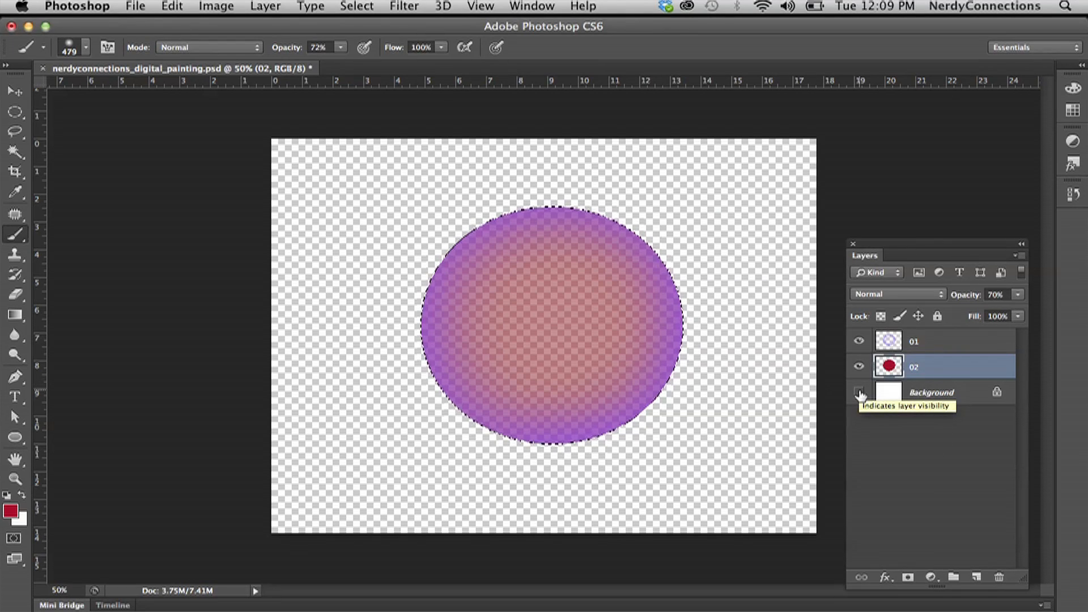
click(860, 392)
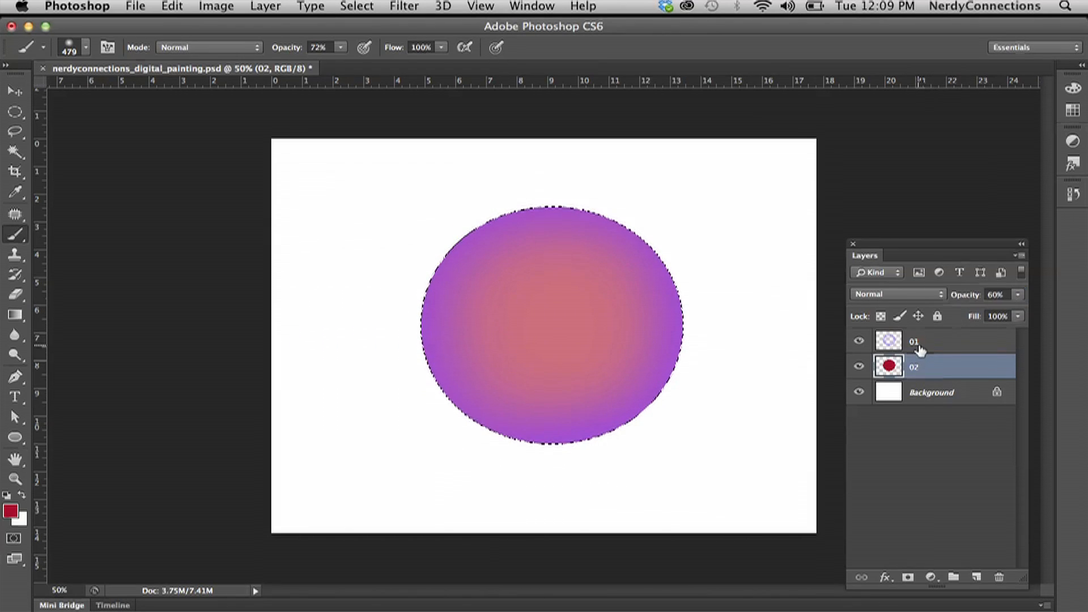
Step: Set layer 01 to Multiply at about 82% opacity, then add a new layer above it
click(944, 341)
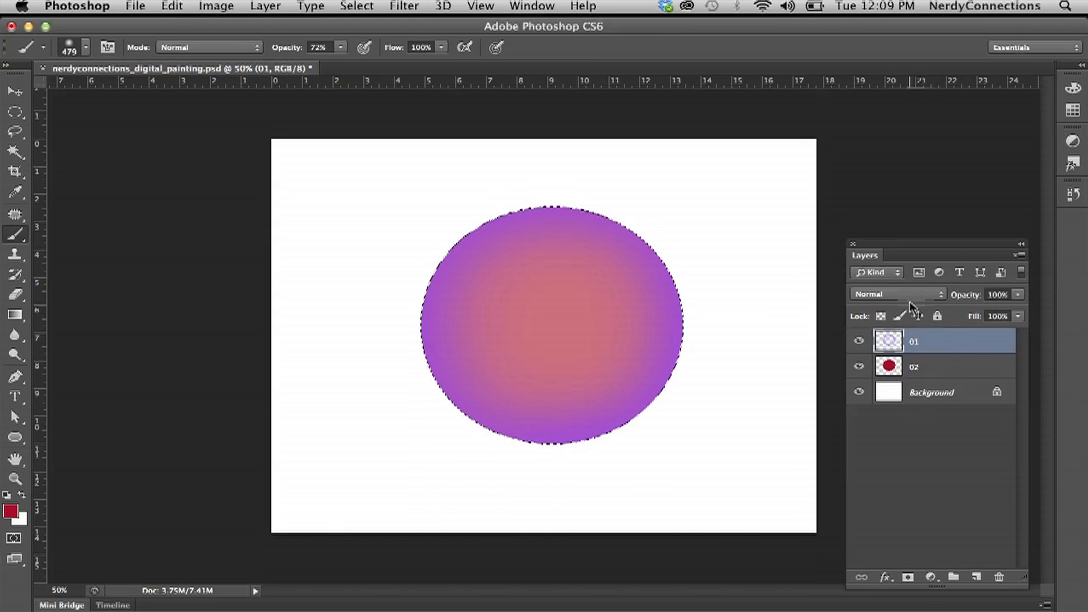
click(897, 293)
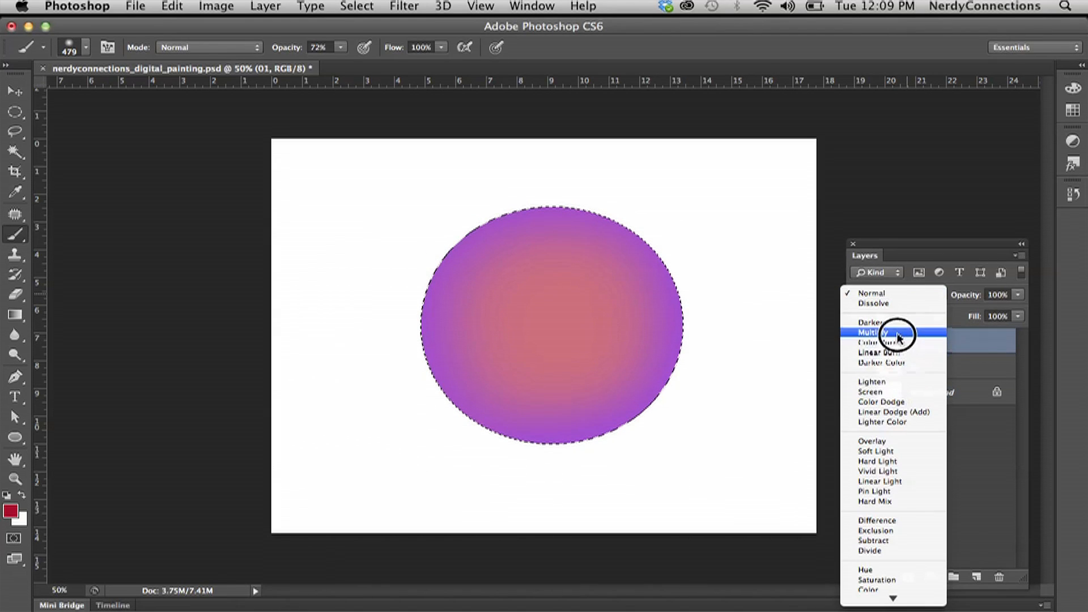
click(874, 332)
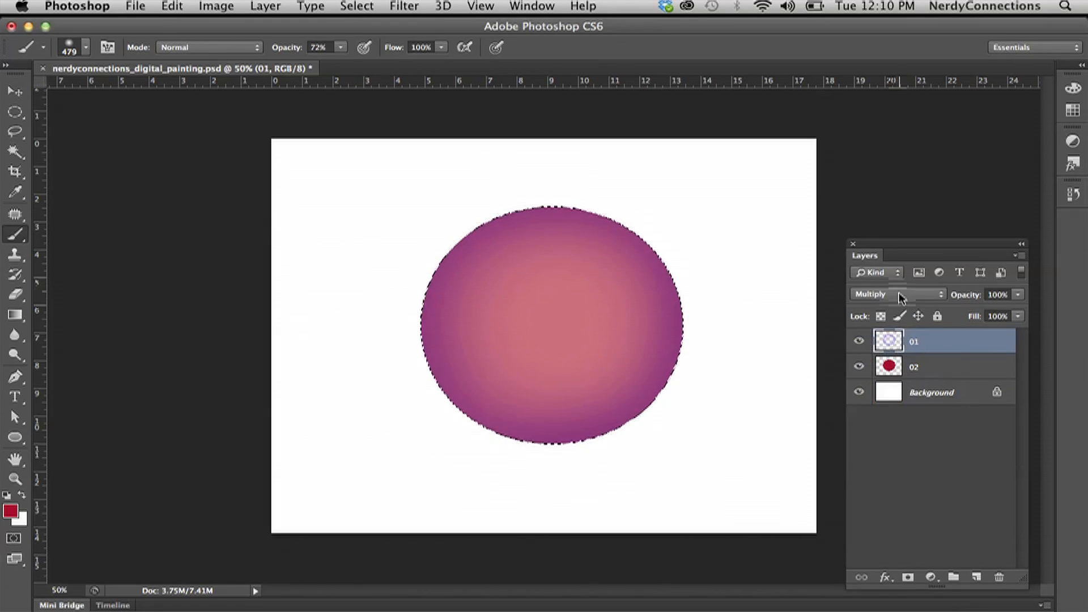
click(899, 295)
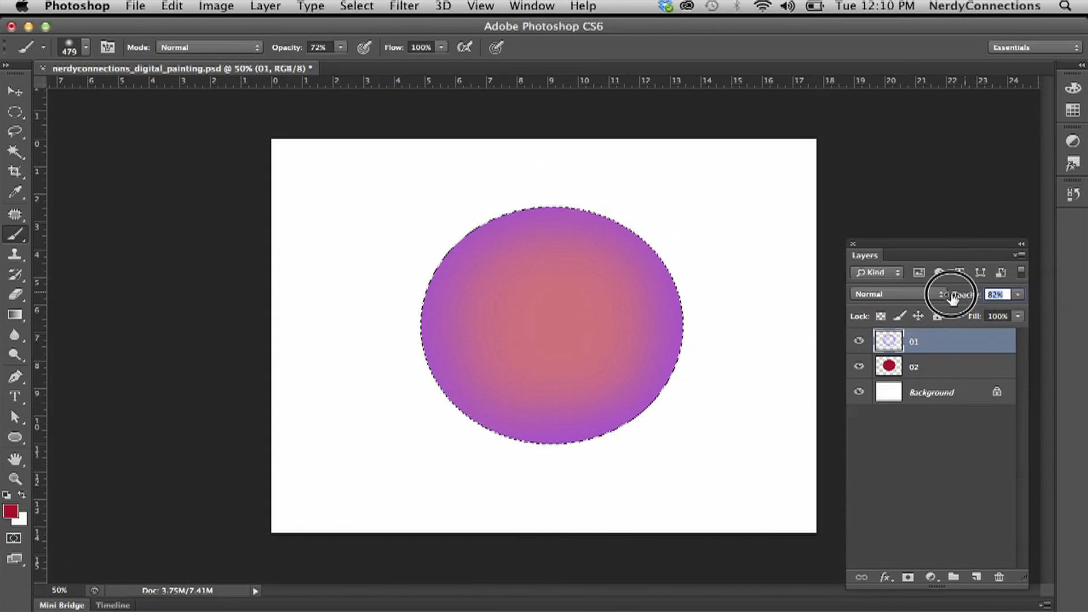
click(897, 293)
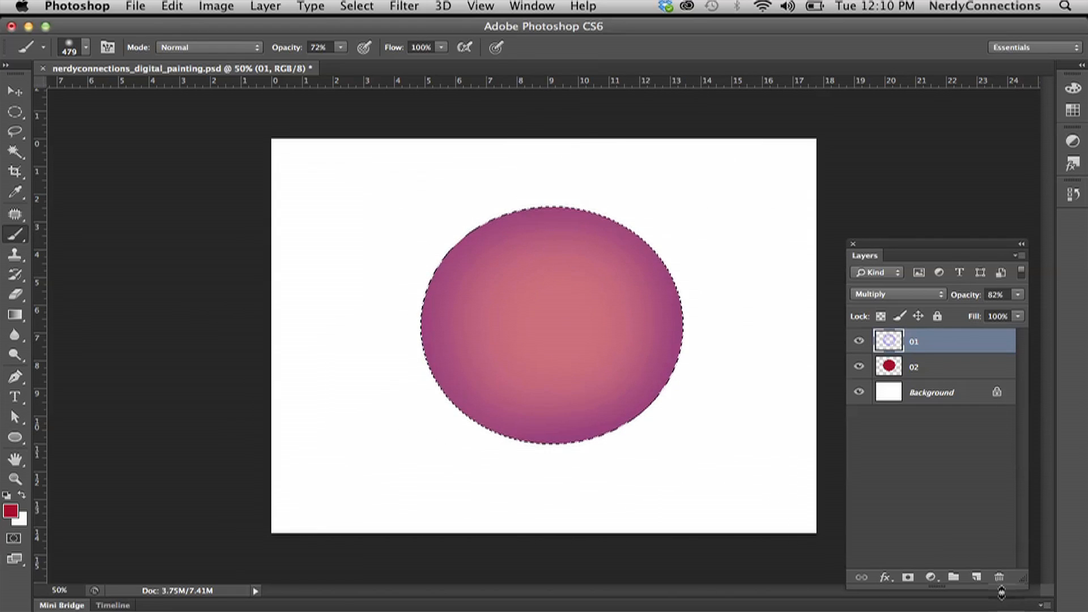
click(976, 576)
text(h)
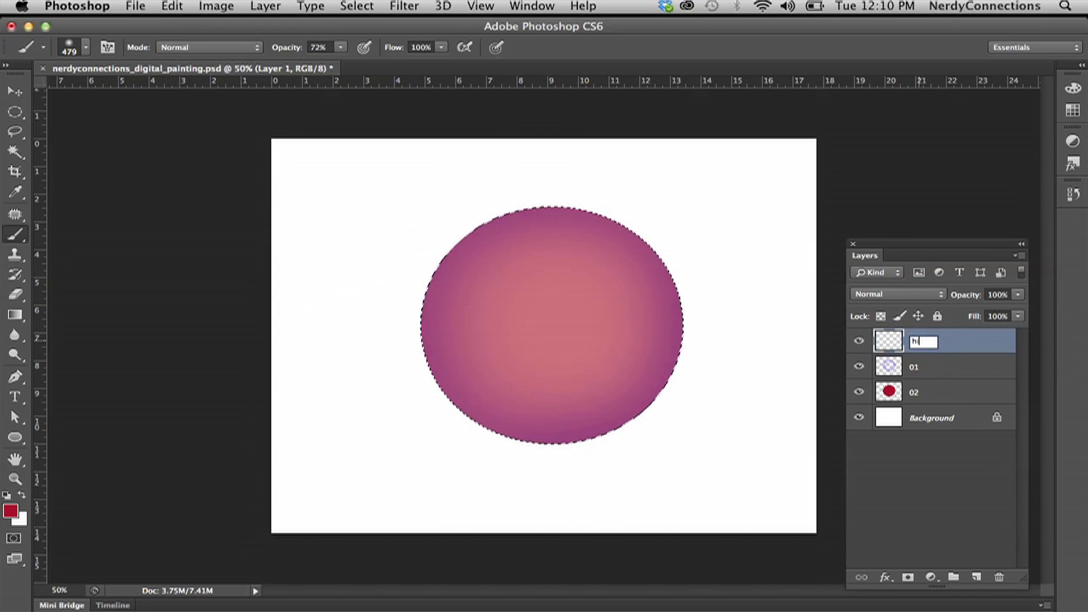
Step: Name the layer highlight, pick white paint and size the soft brush to about 226 px
text(ighlight)
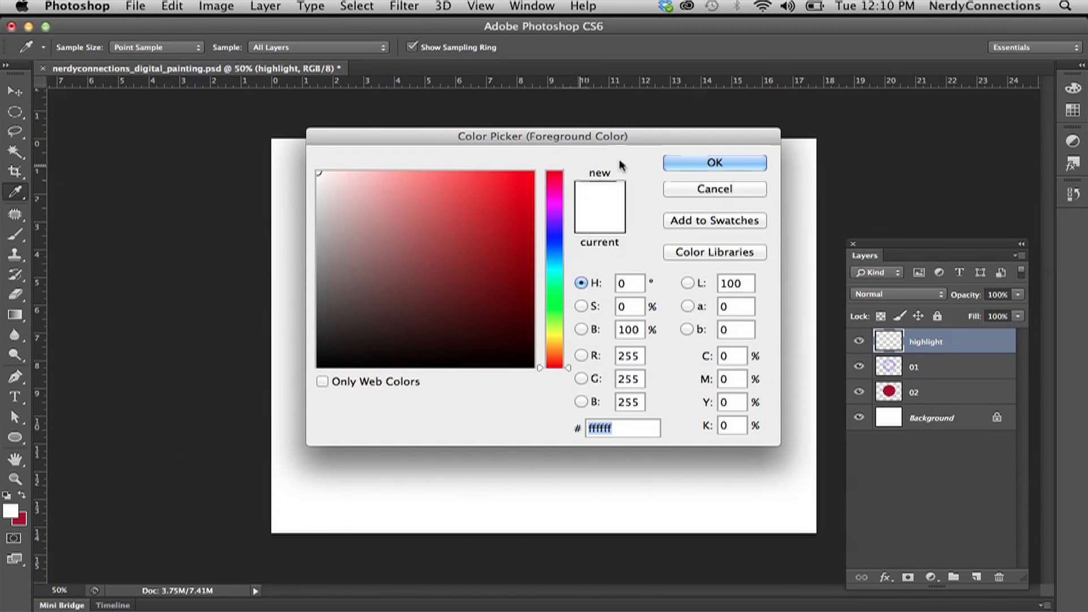
click(712, 162)
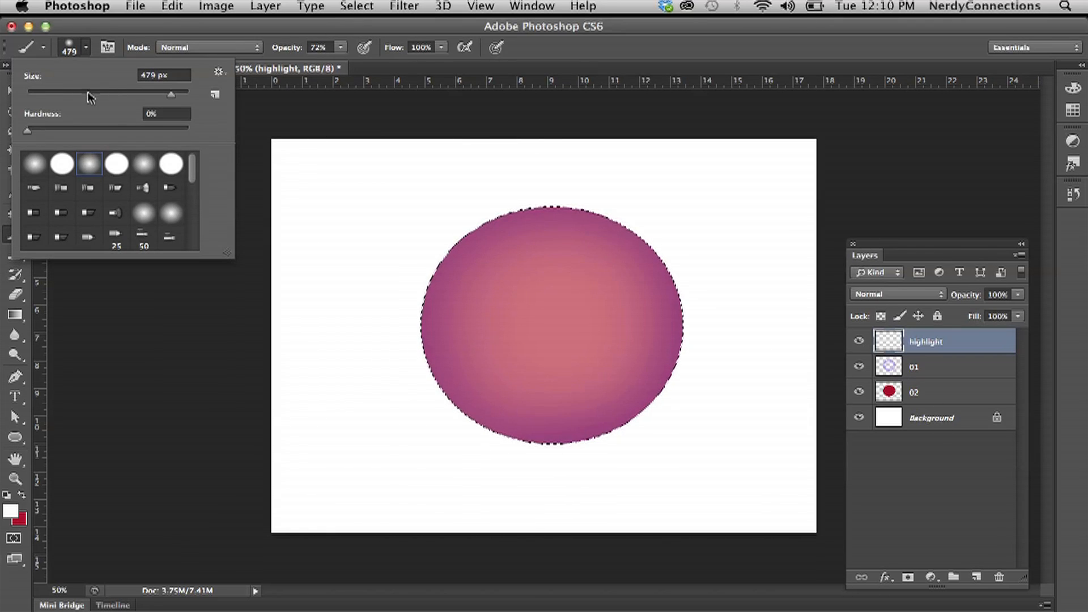
drag(153, 91, 98, 90)
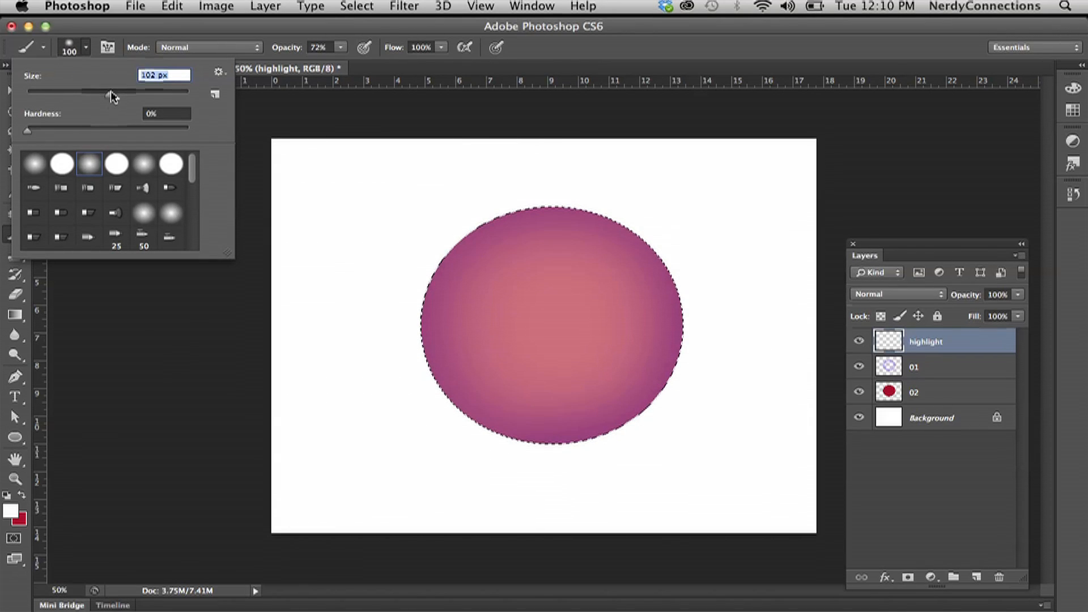
drag(110, 91, 135, 90)
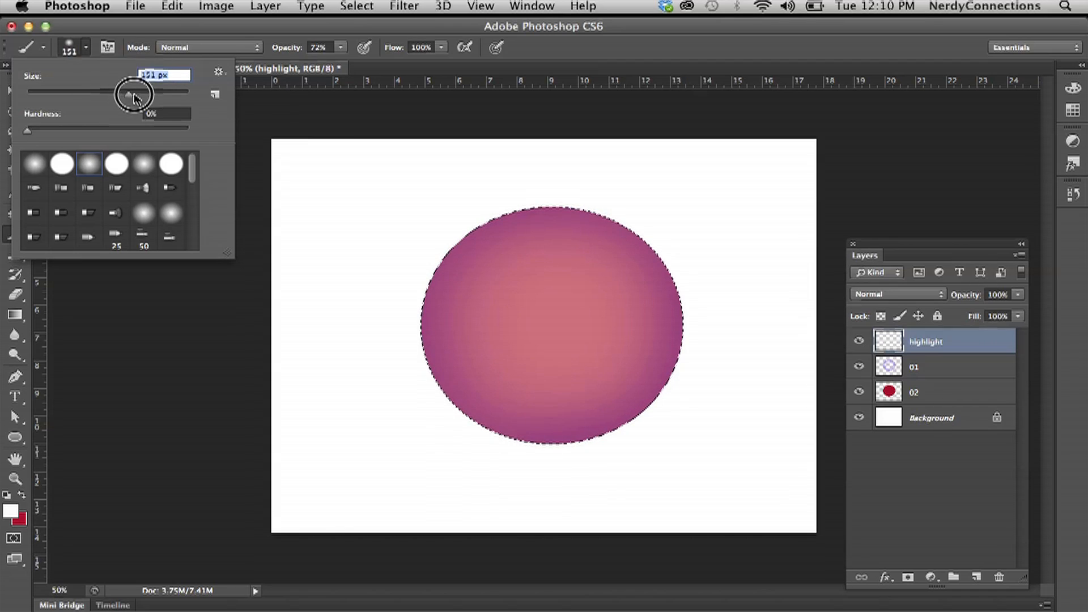
drag(128, 90, 132, 90)
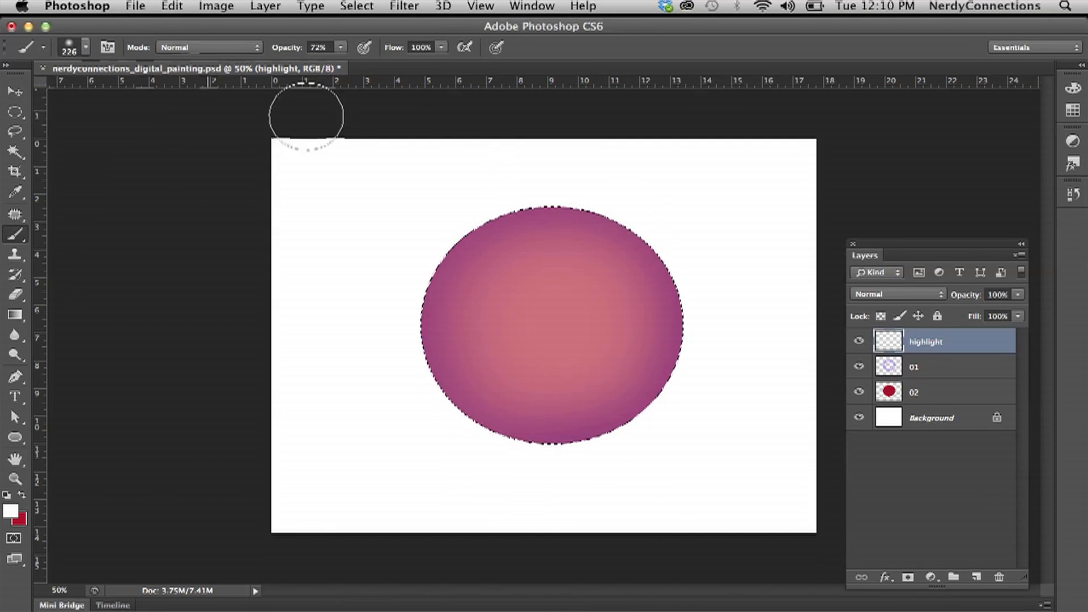
mouse_move(595, 257)
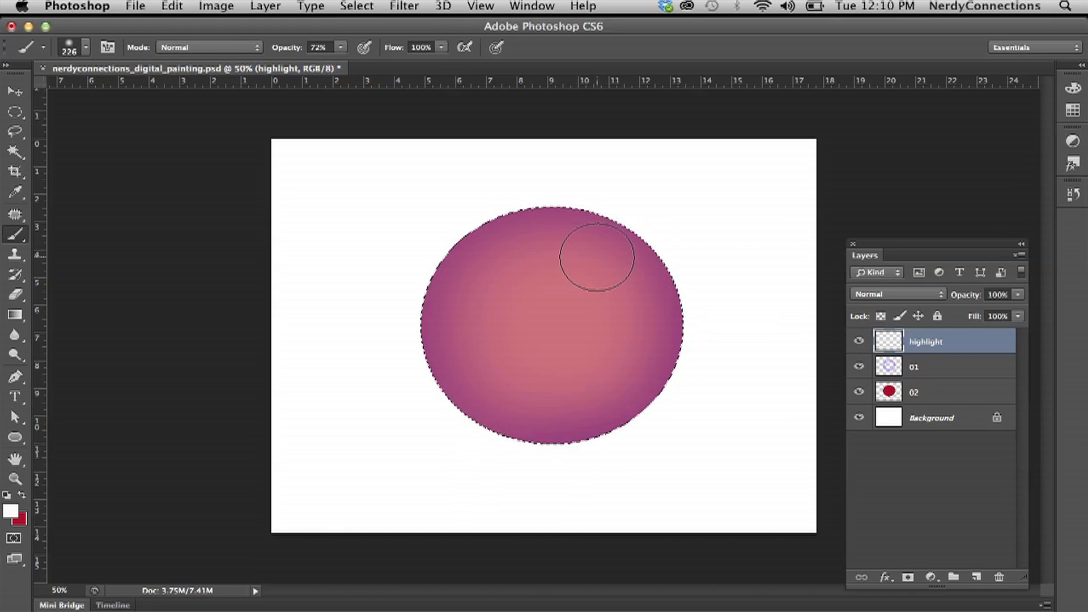
Step: Dab a soft white highlight on the sphere's upper right and set its opacity value
click(595, 257)
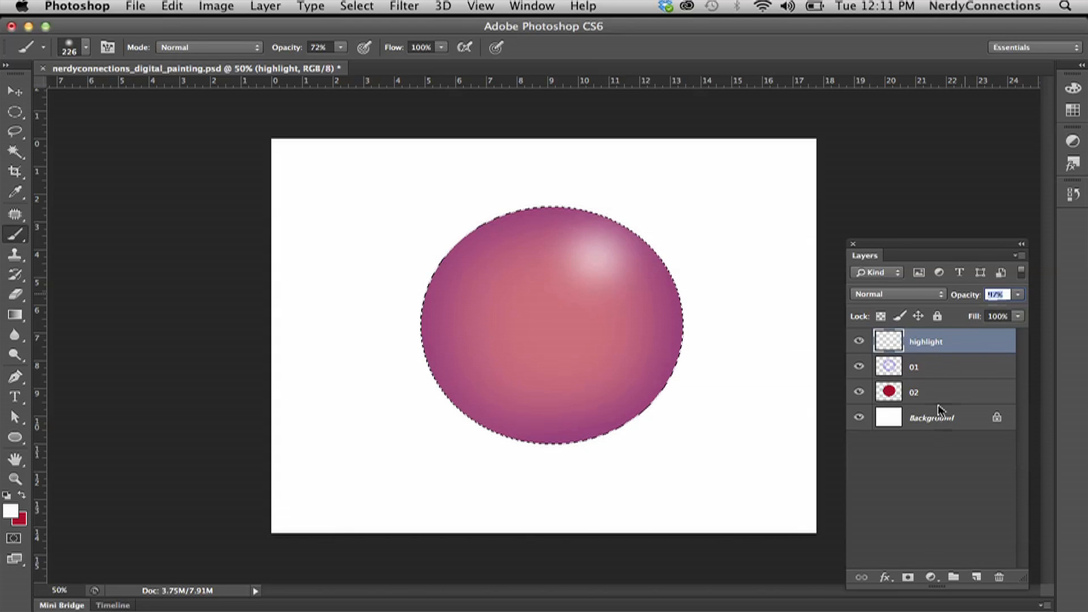
text(100)
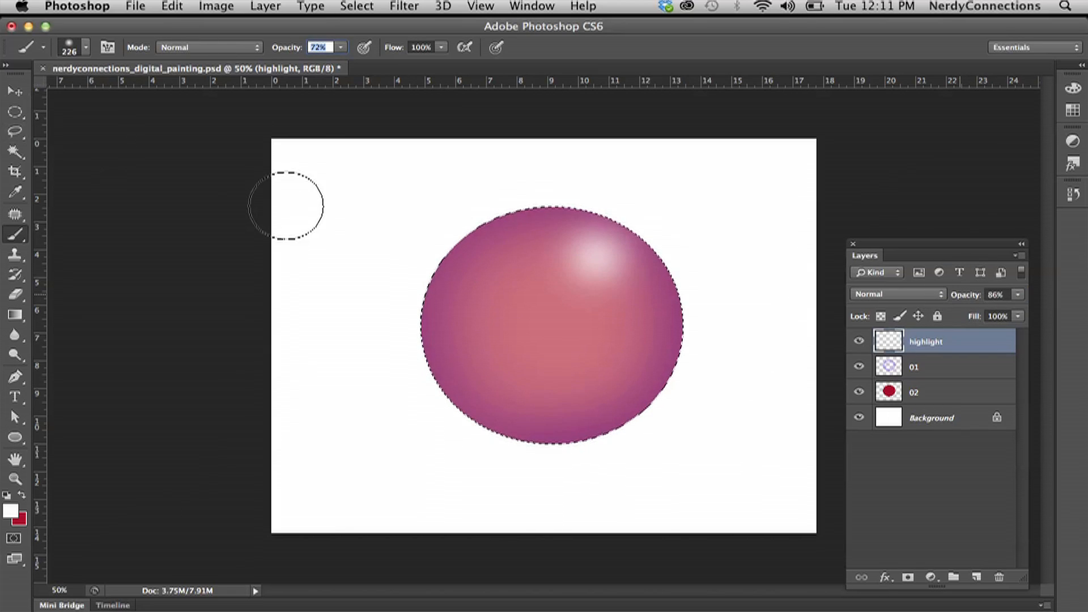
mouse_move(427, 316)
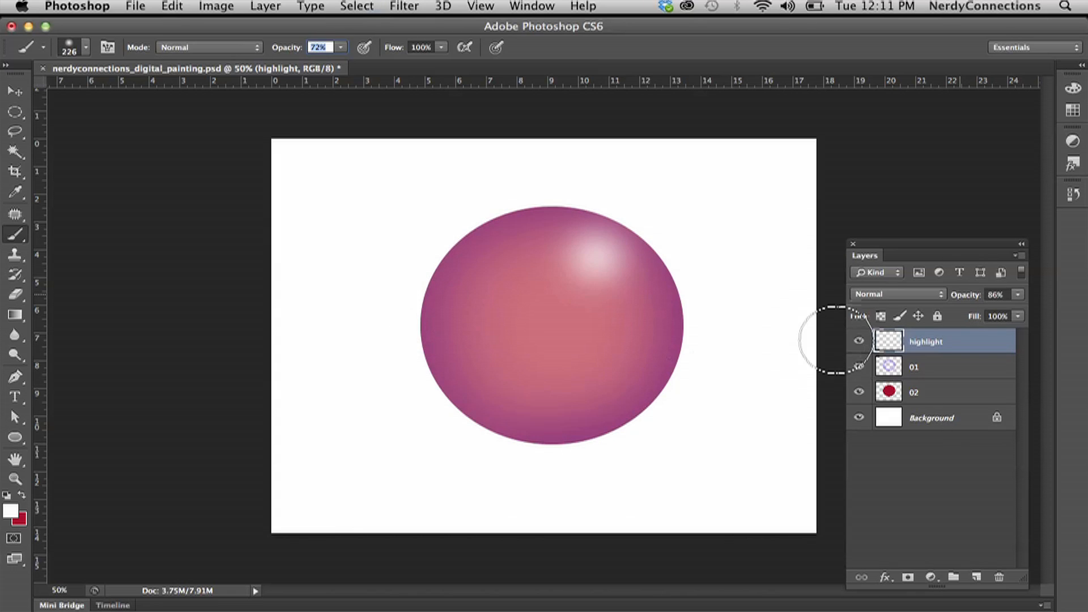
Step: Add a new layer above Background and name it shadow
click(931, 418)
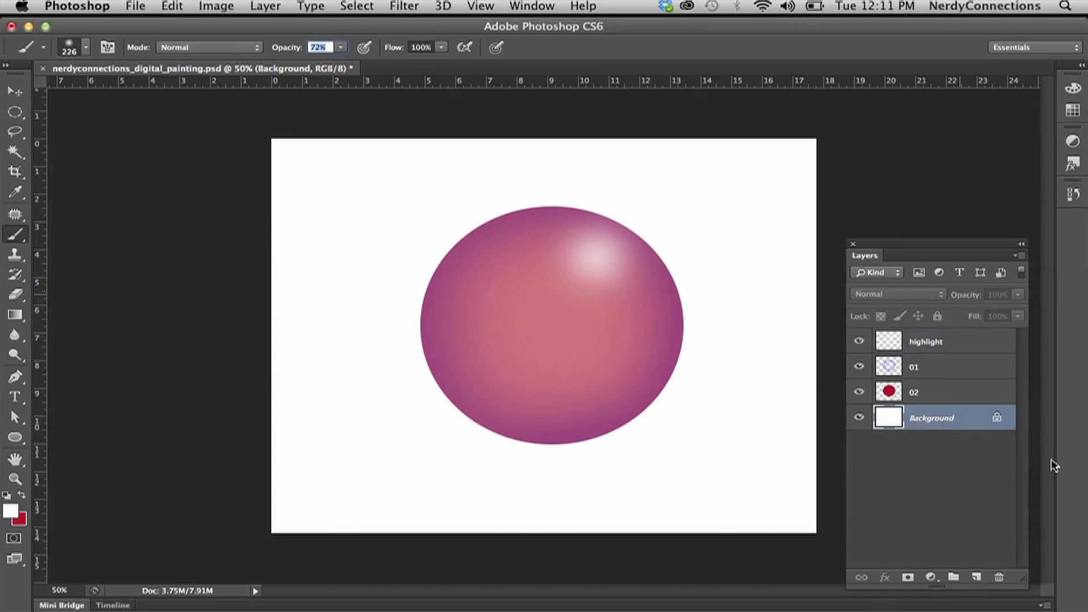
click(976, 577)
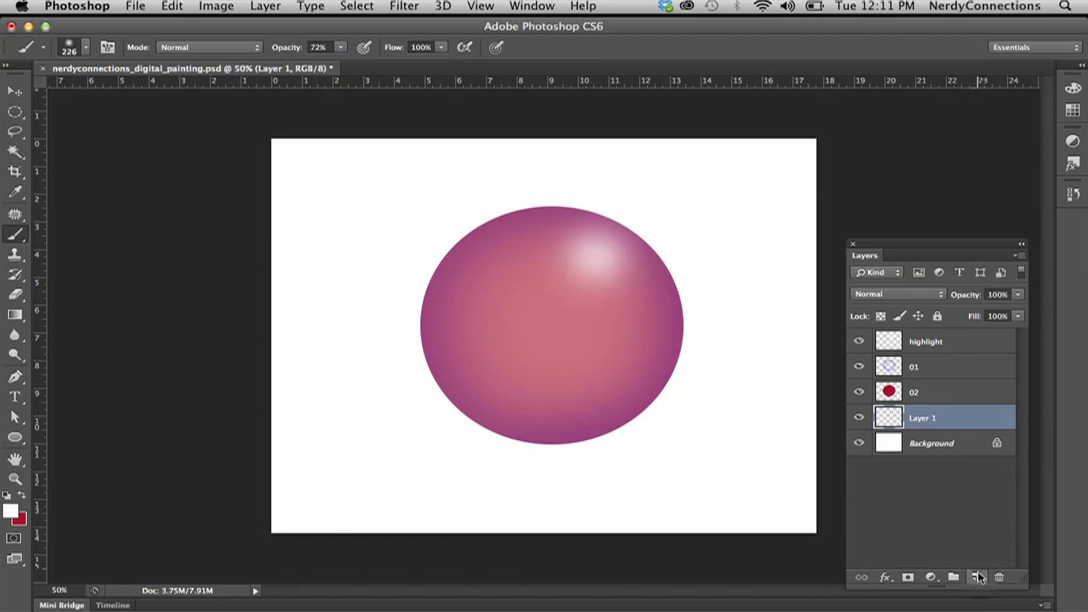
double_click(922, 417)
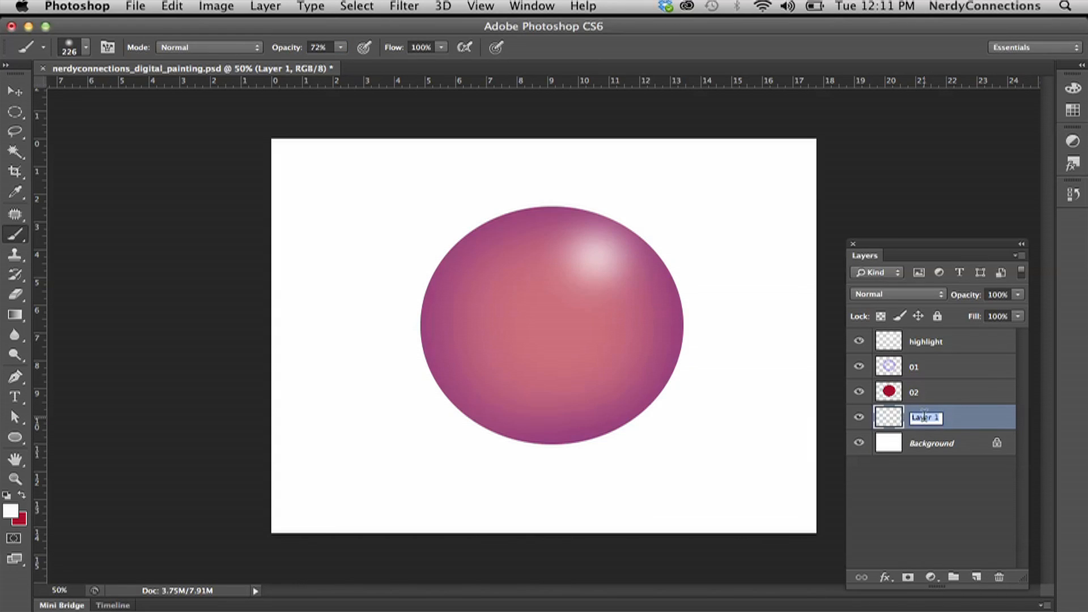
text(shadow)
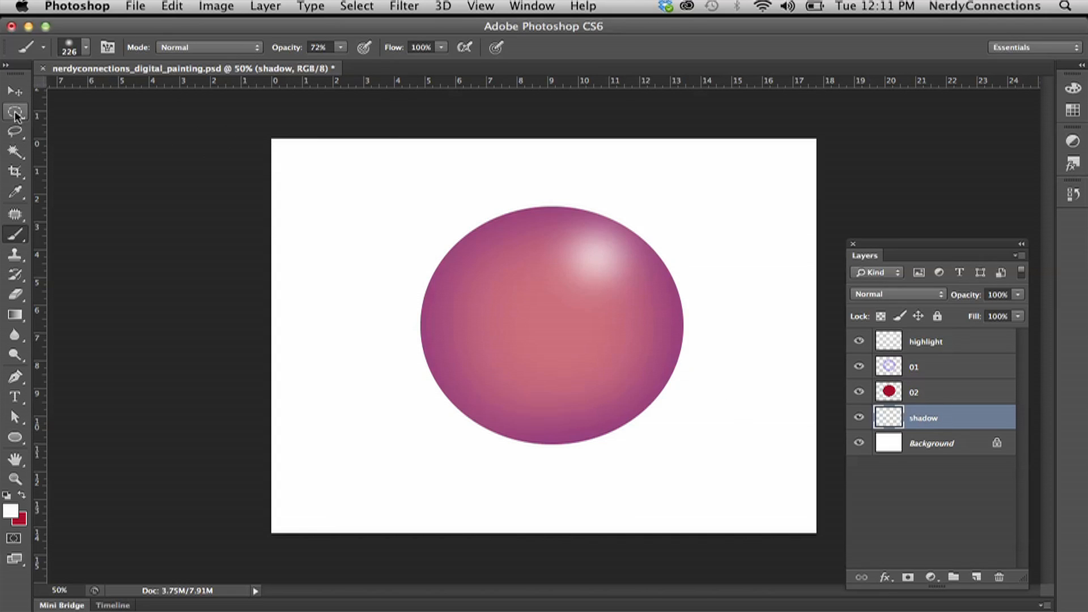
Step: Draw a wide flat oval selection and move it down beneath the sphere
click(15, 112)
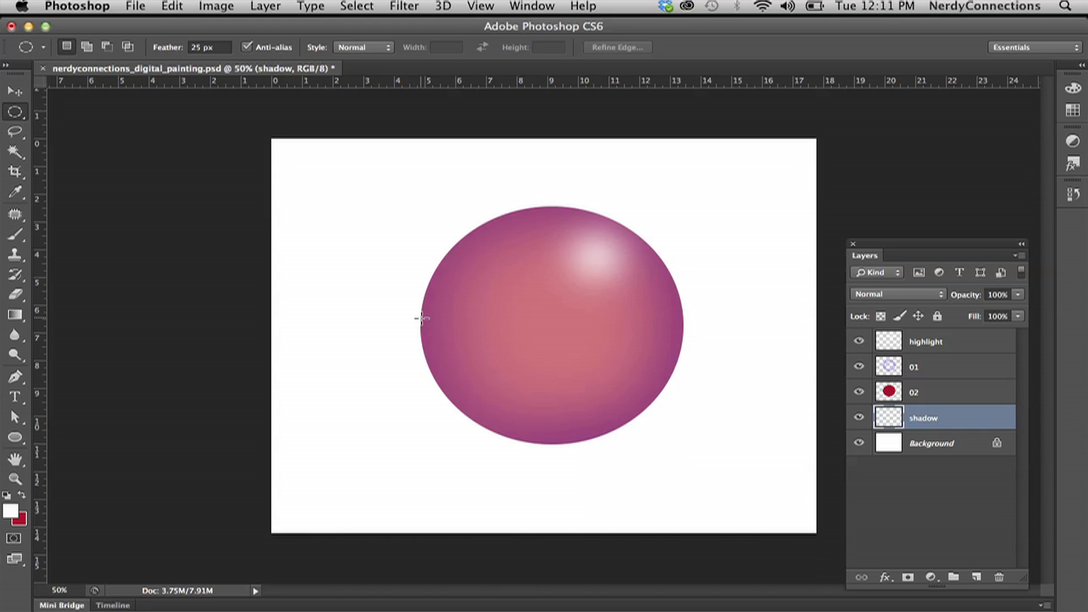
drag(422, 320, 589, 342)
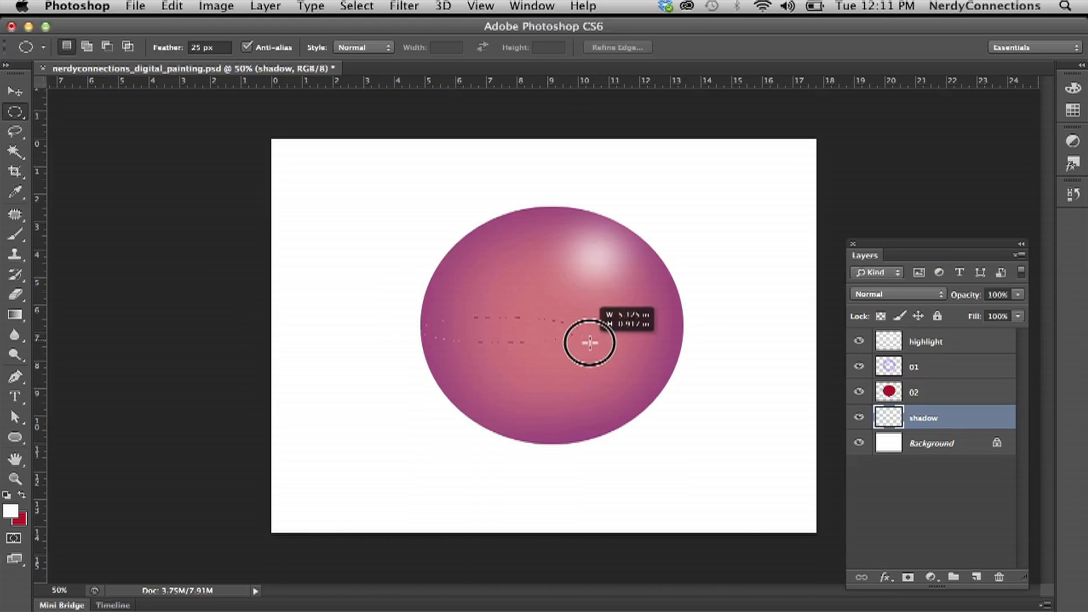
drag(589, 344, 679, 350)
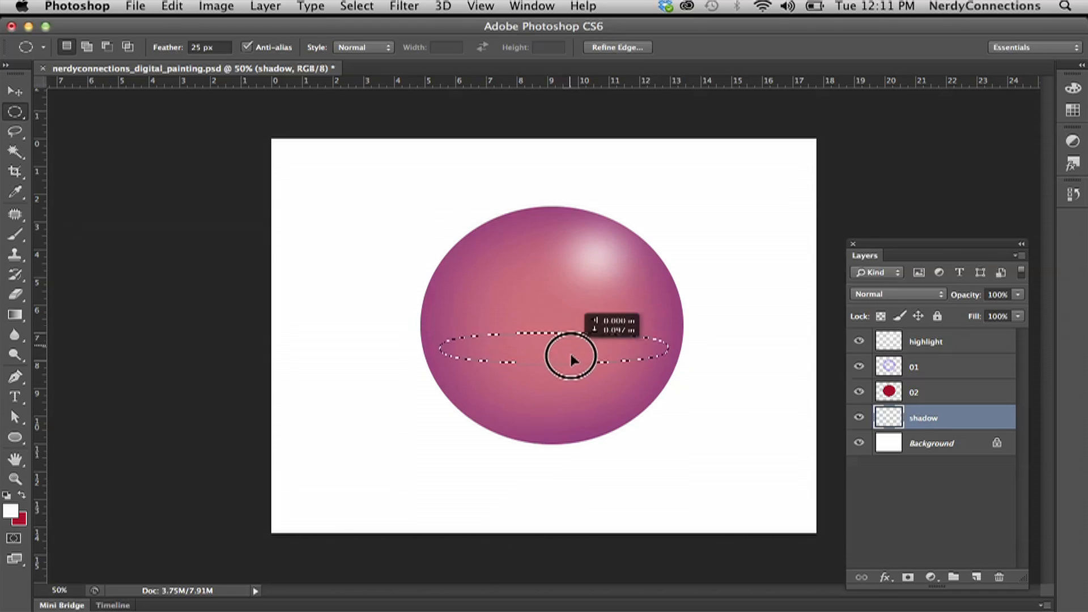
drag(570, 357, 588, 435)
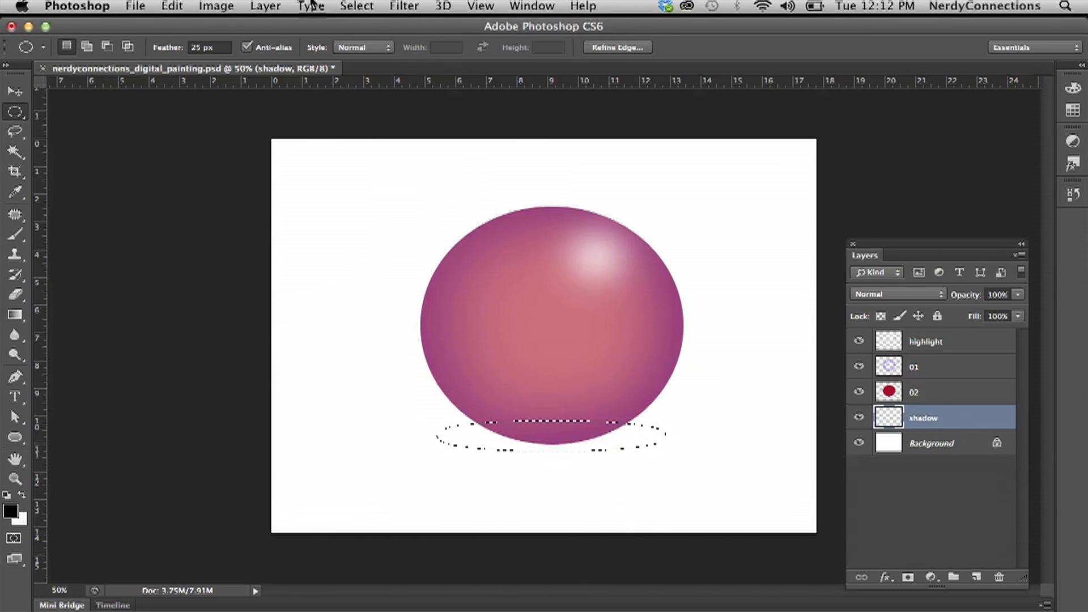
Step: Fill the oval with foreground black via Edit > Fill and deselect
click(171, 7)
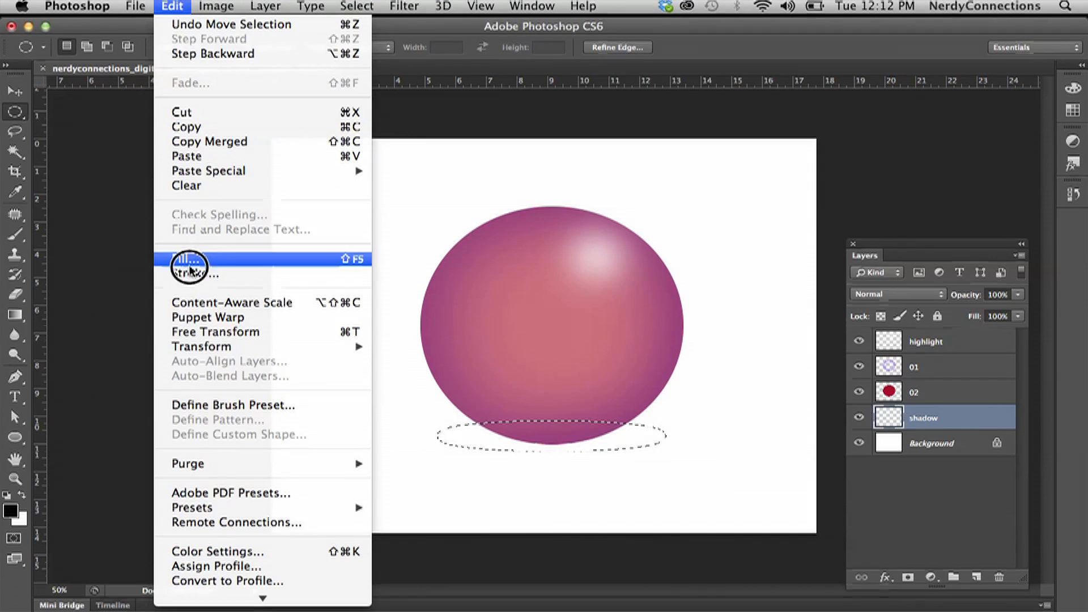
click(193, 258)
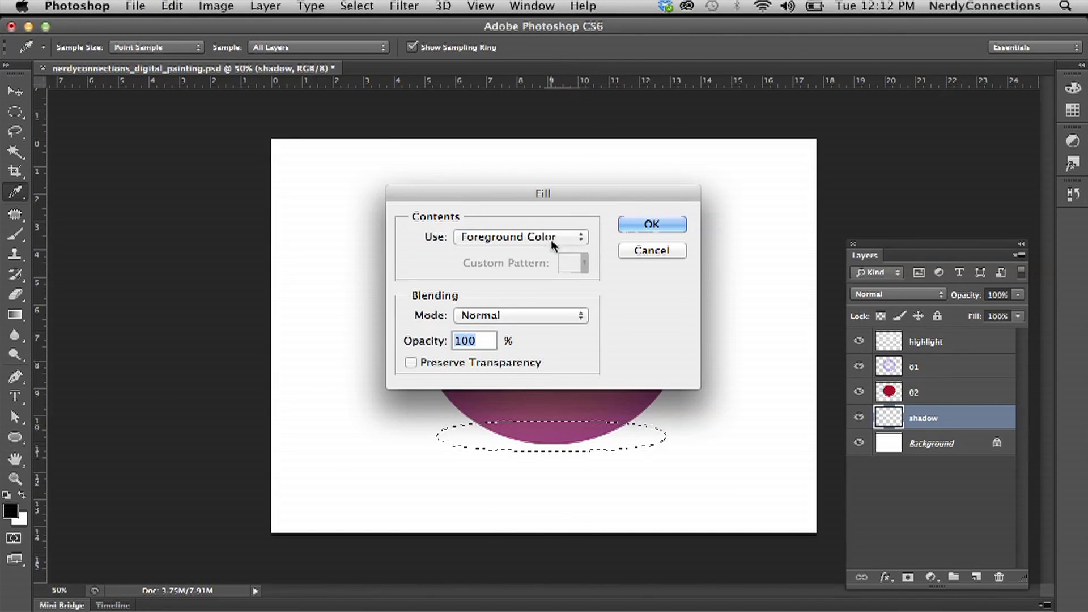
click(650, 224)
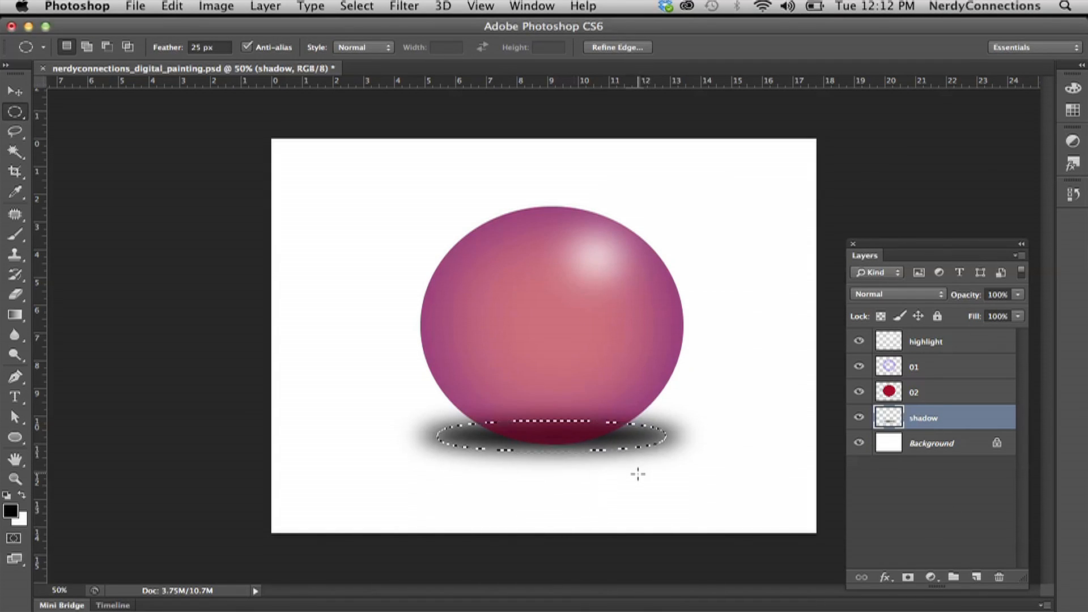
key(cmd+d)
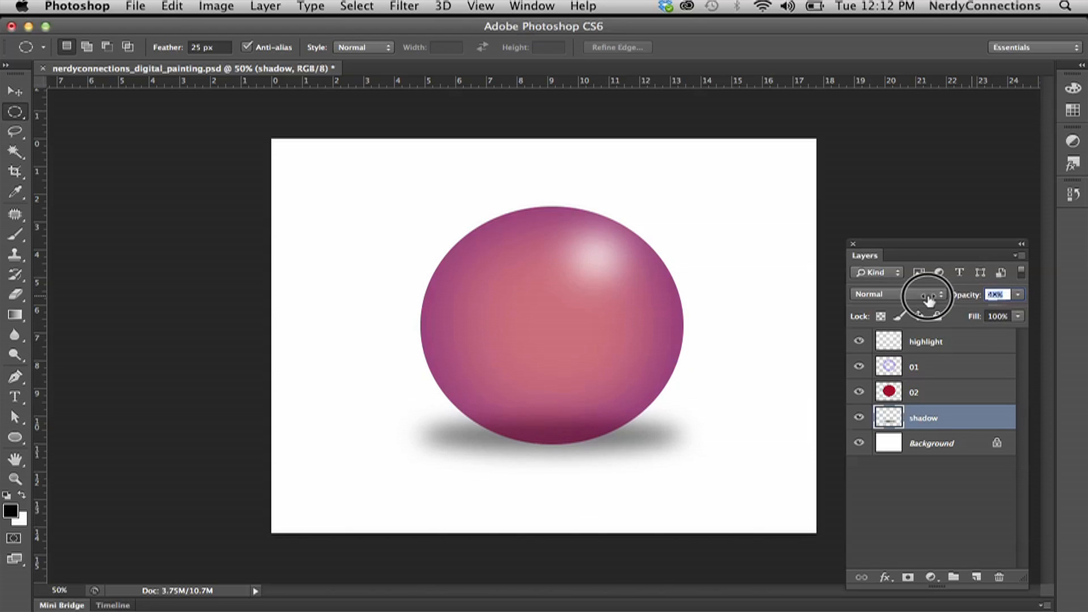
Step: Lower the shadow layer's opacity to about 56% so it reads as soft grey
drag(929, 295, 941, 294)
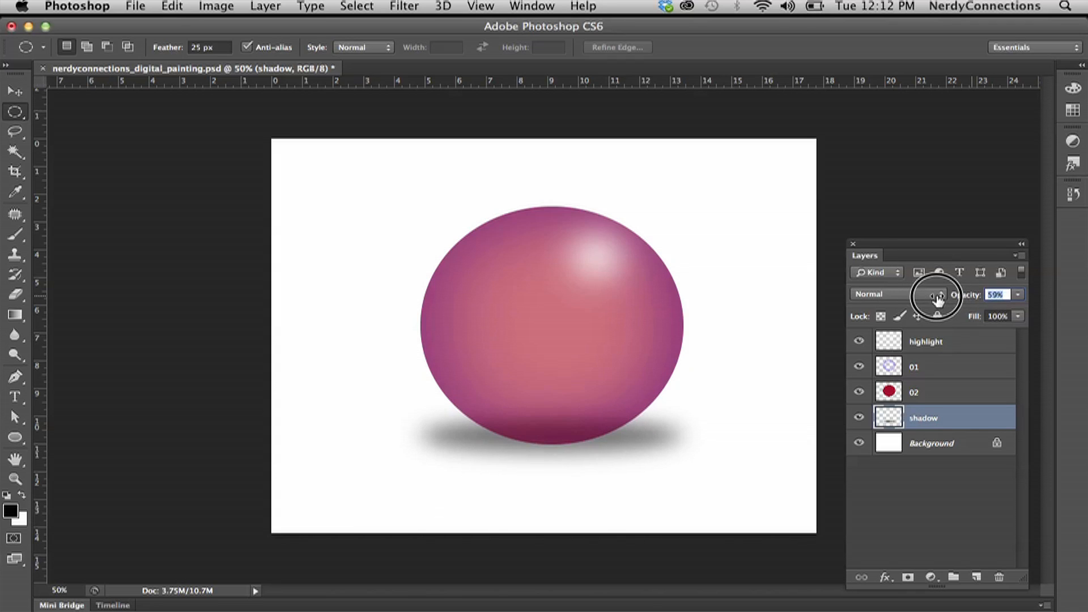
drag(937, 294, 940, 294)
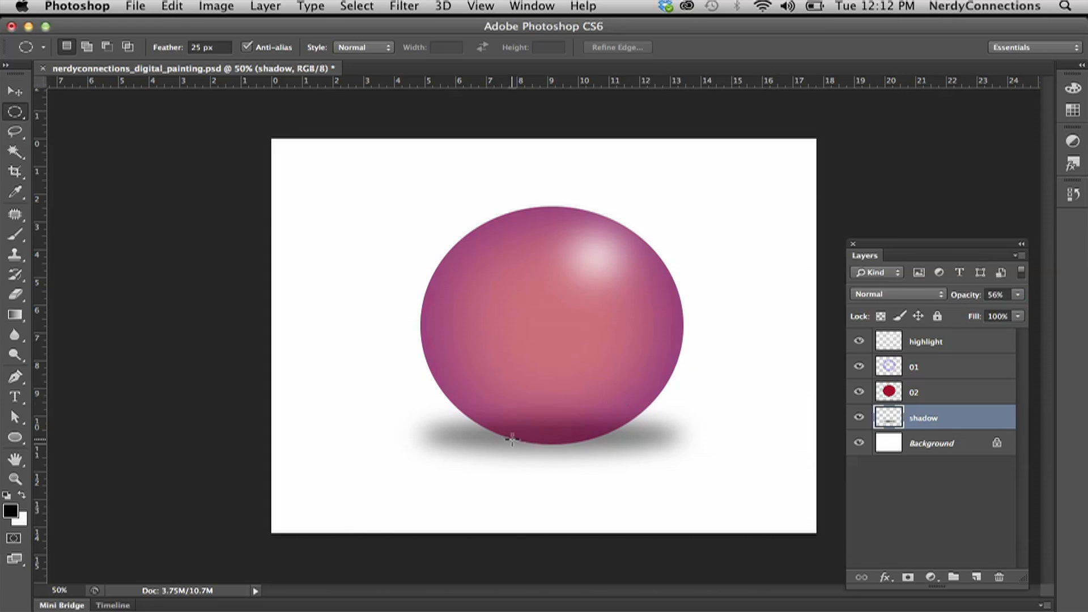
mouse_move(639, 409)
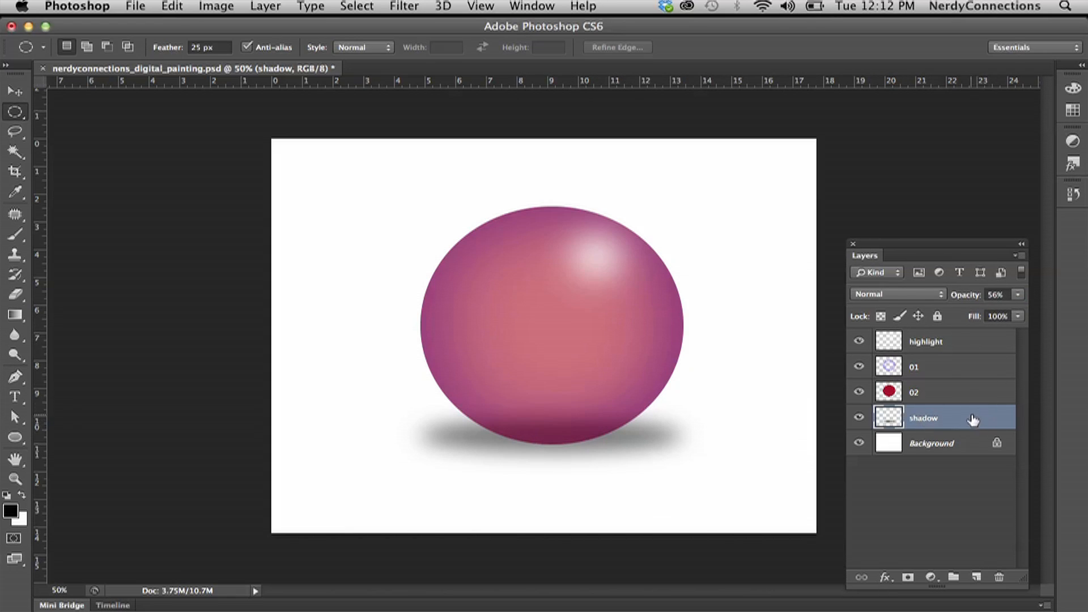
double_click(924, 418)
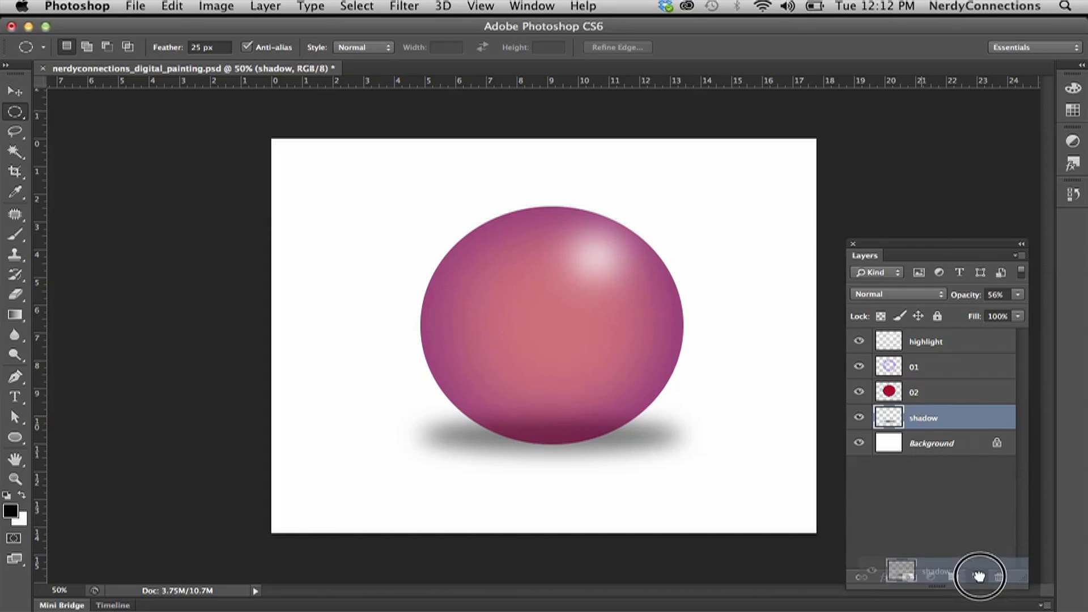
Step: Duplicate the shadow layer as 'shadow copy' and lower its opacity to about 39%
click(978, 576)
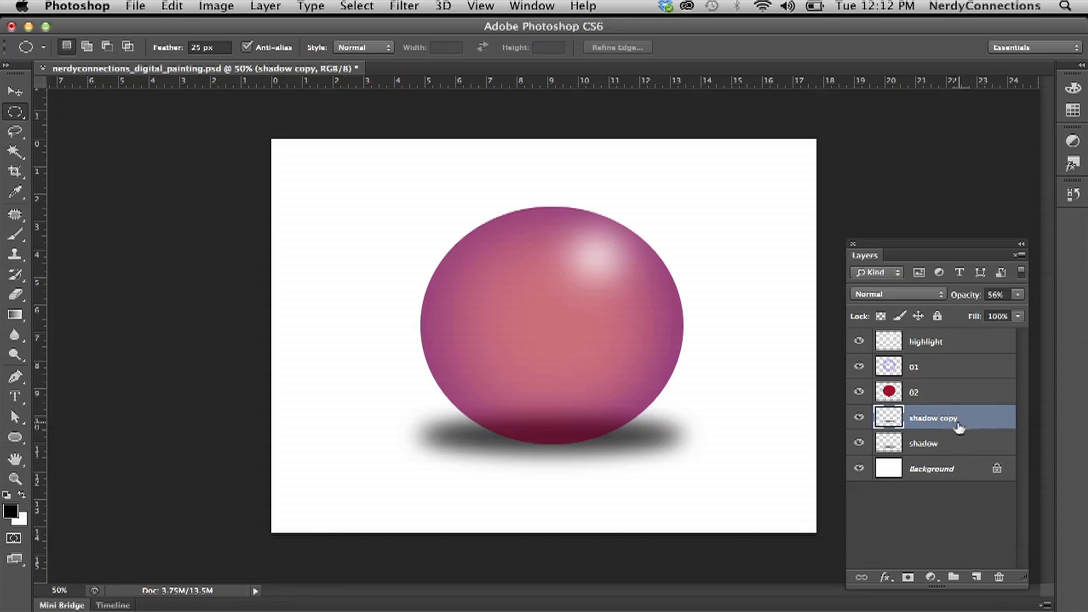
mouse_move(662, 270)
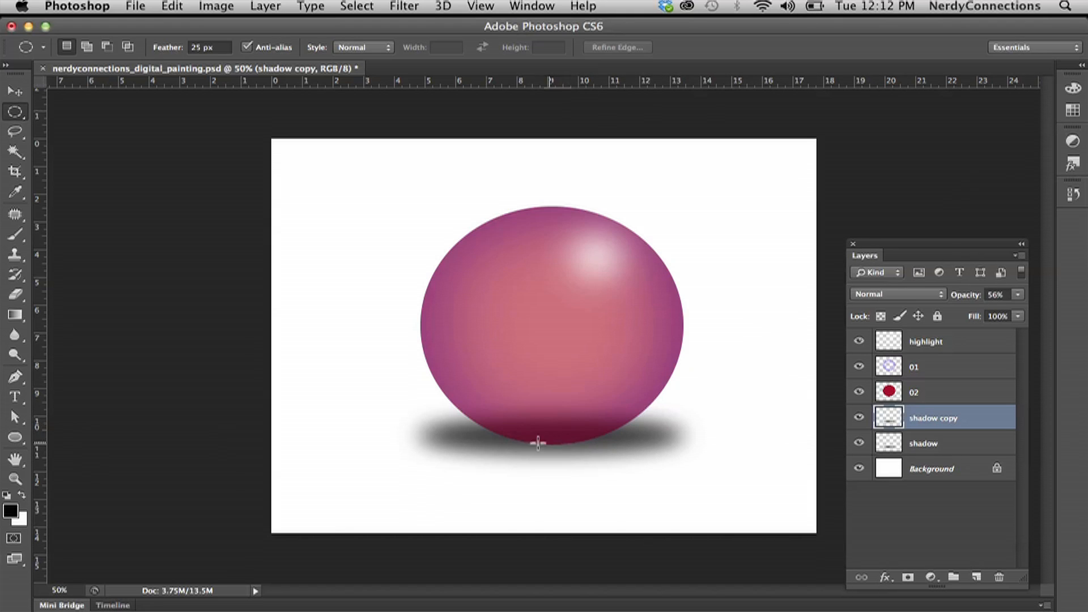
click(218, 7)
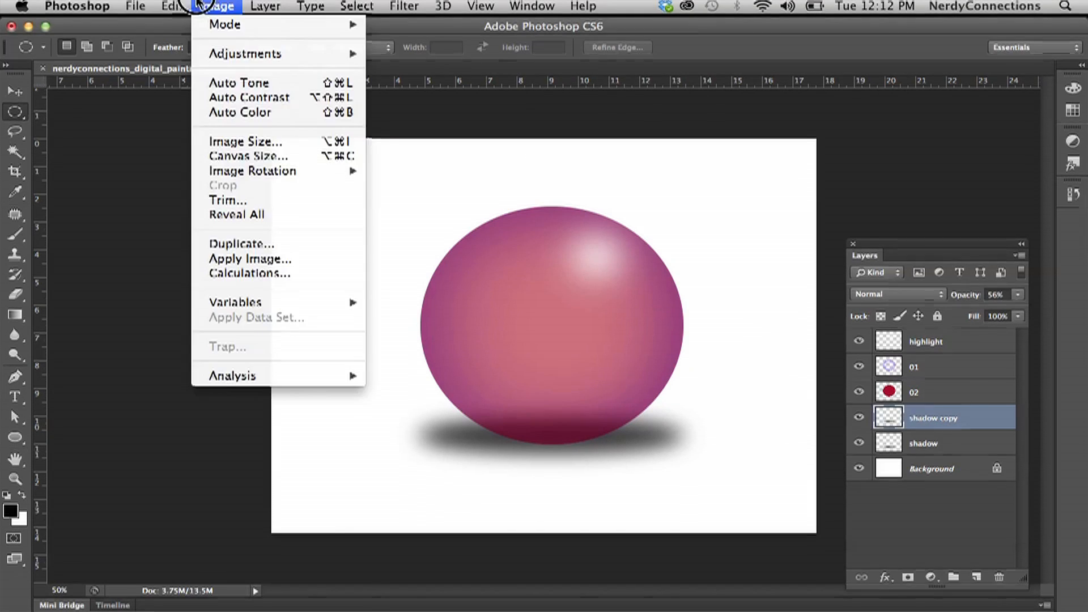
click(171, 7)
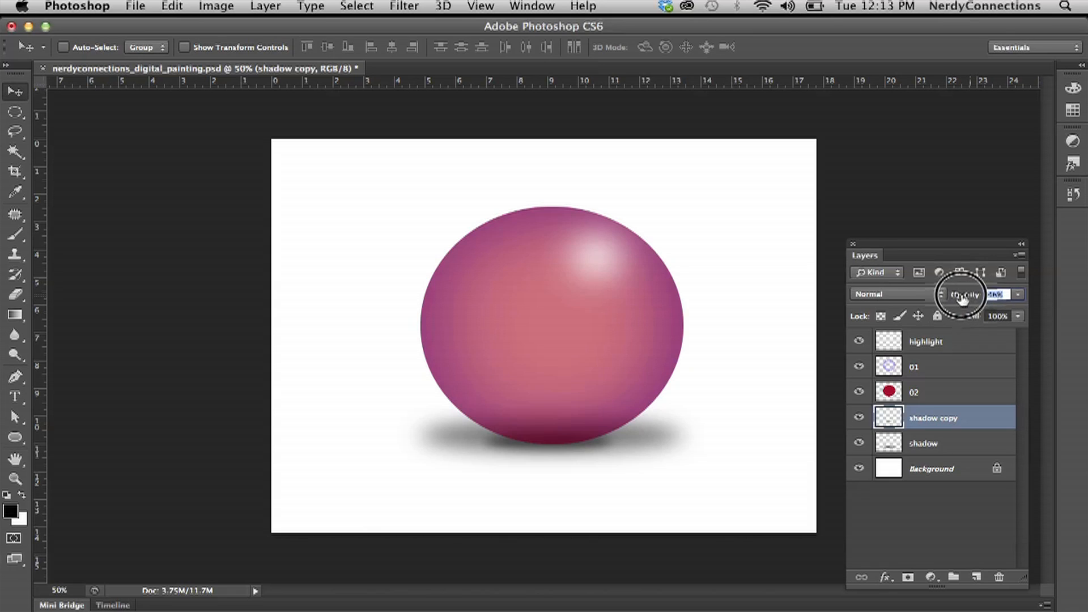
drag(994, 293, 964, 293)
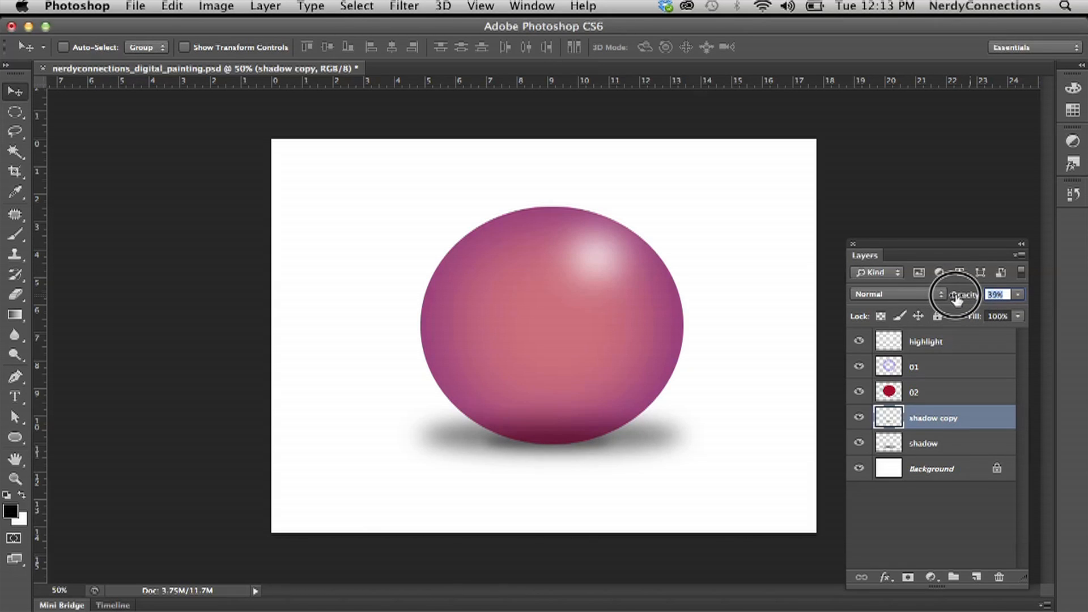